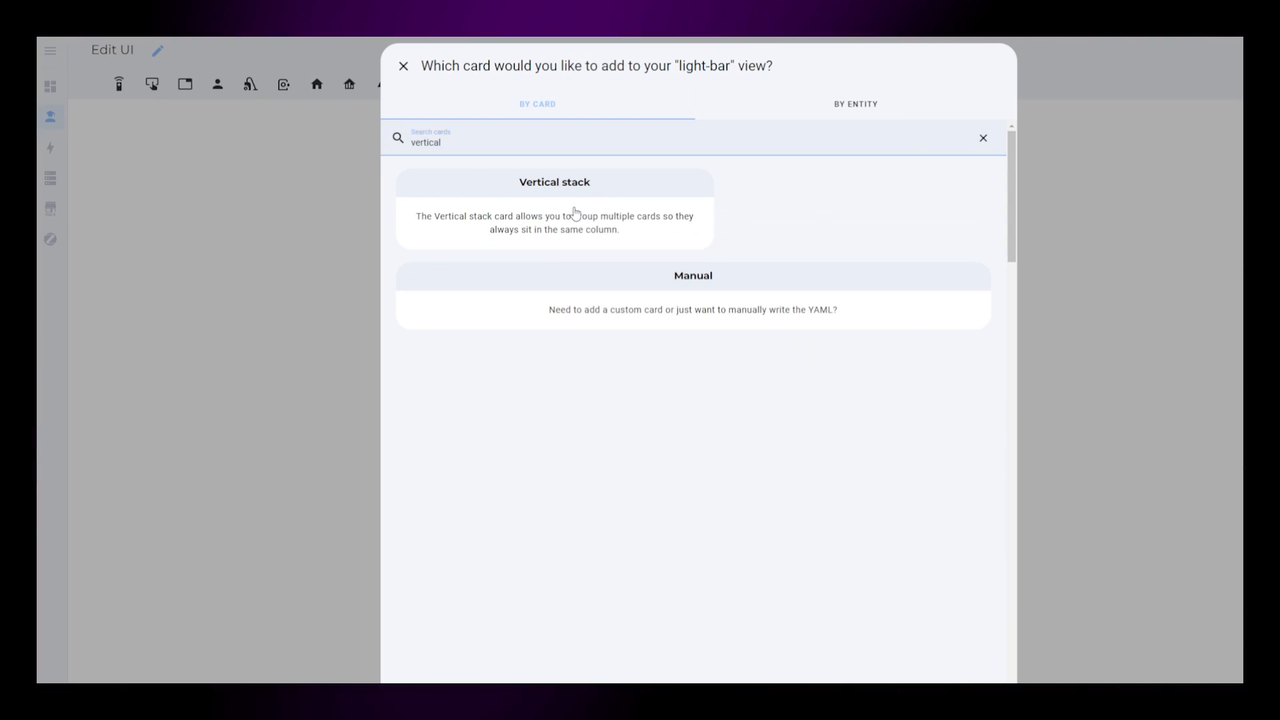
Step: Create a vertical stack whose first card is a separator named Ceiling light with mdi:ceiling-light icon
{"action": "left_click", "coordinate": [554, 183]}
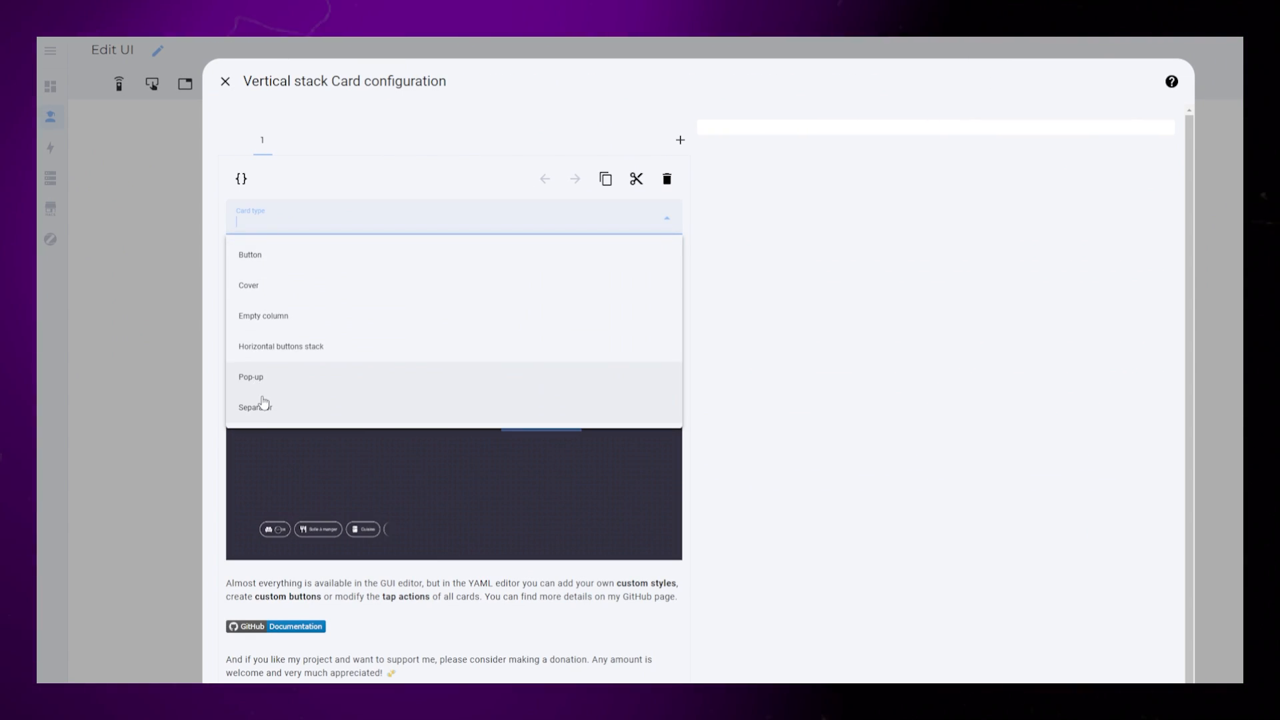
{"action": "left_click", "coordinate": [255, 407]}
{"action": "type", "text": "mdi:ceiling-light"}
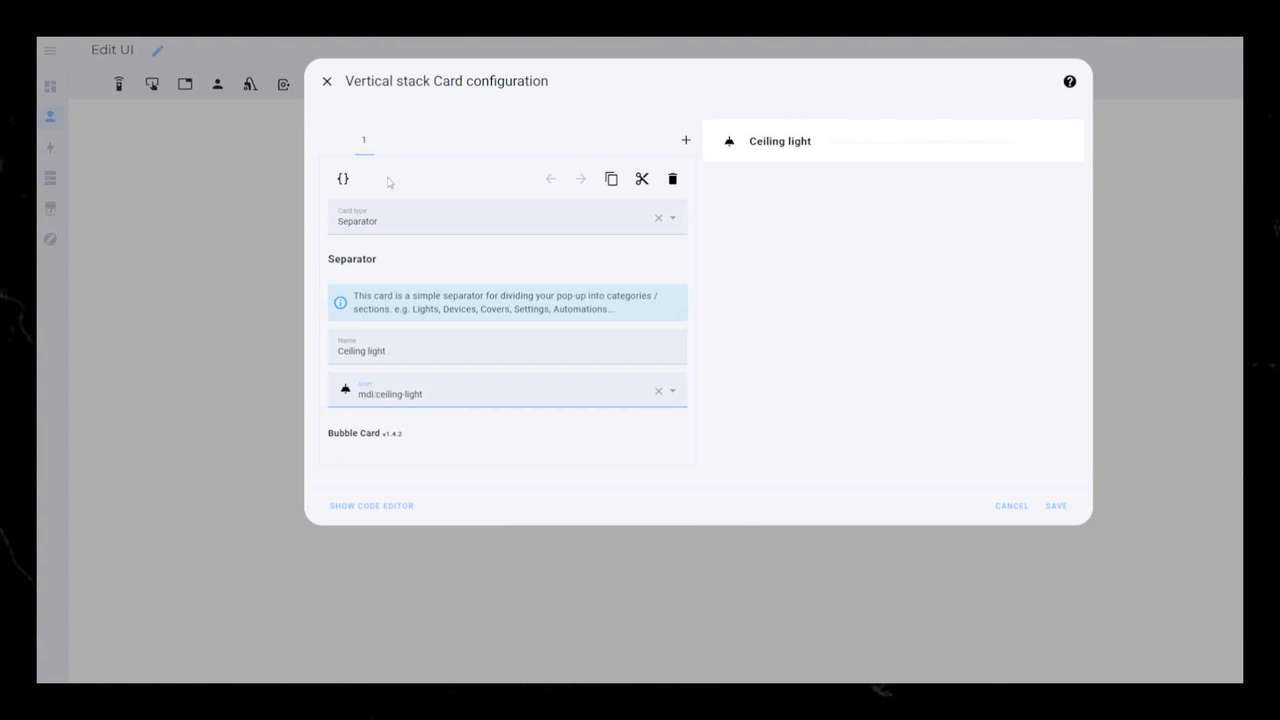
Step: In YAML, add a custom:my-slider-v2 brightness slider for light.light_group_stue_oppe_taklys and begin styles
{"action": "left_click", "coordinate": [372, 505]}
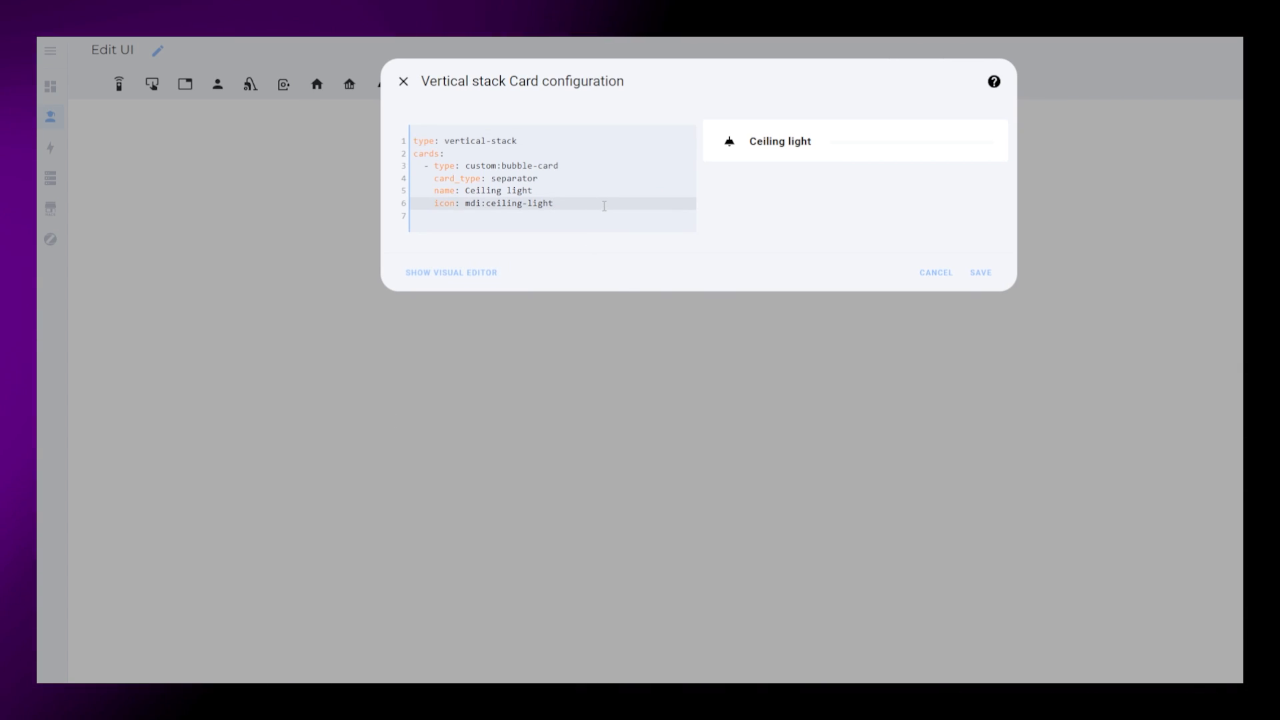
{"action": "type", "text": "- type: custom:my-slider-v2"}
{"action": "type", "text": "entity:"}
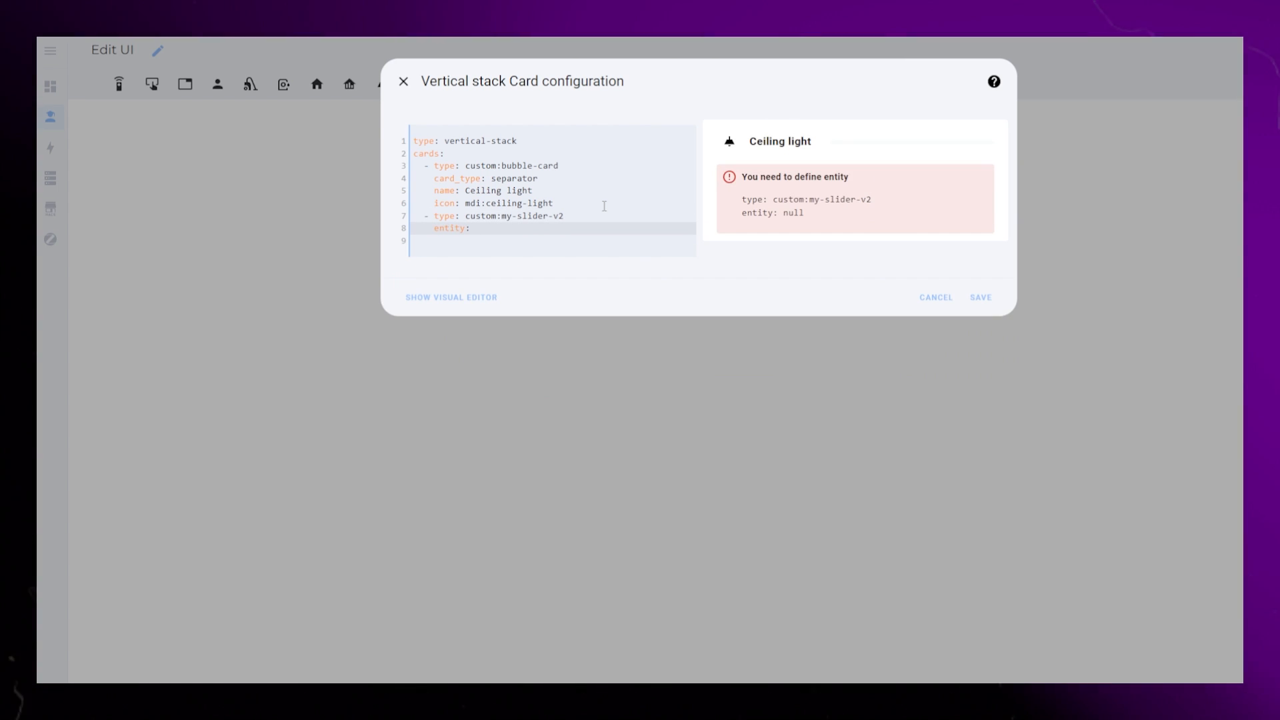
{"action": "type", "text": "co"}
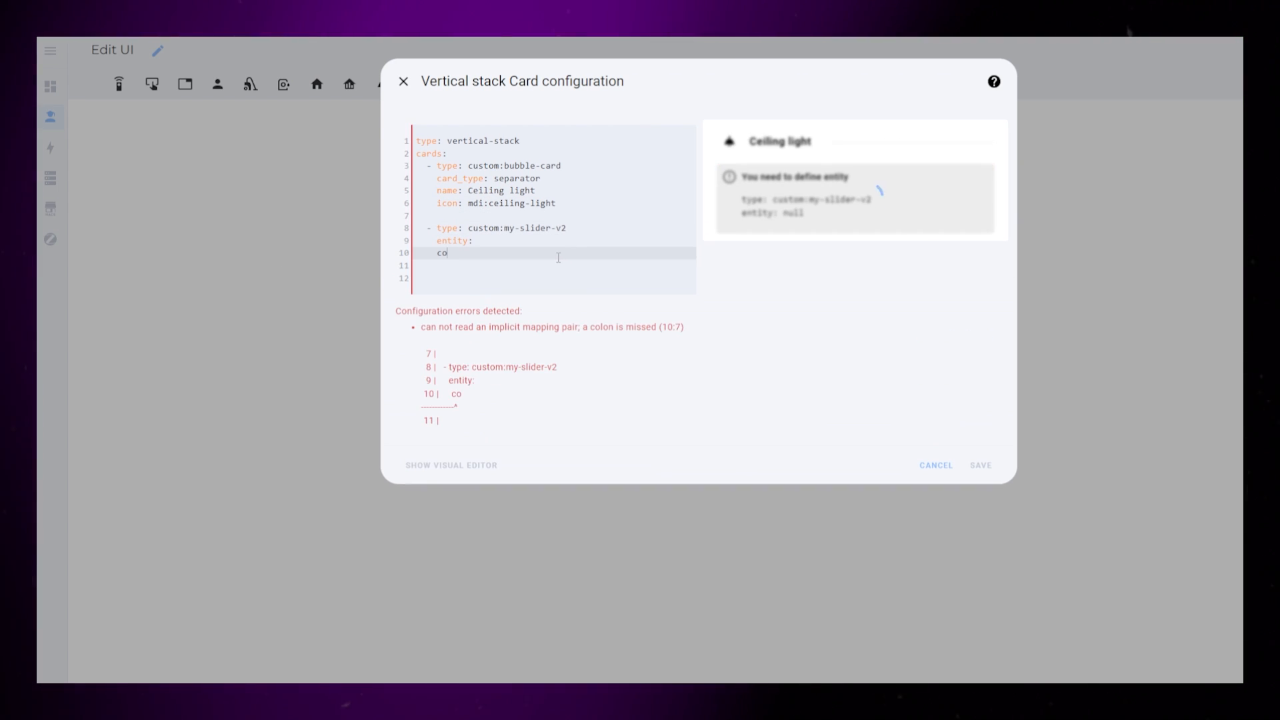
{"action": "type", "text": "lorMode: brightness"}
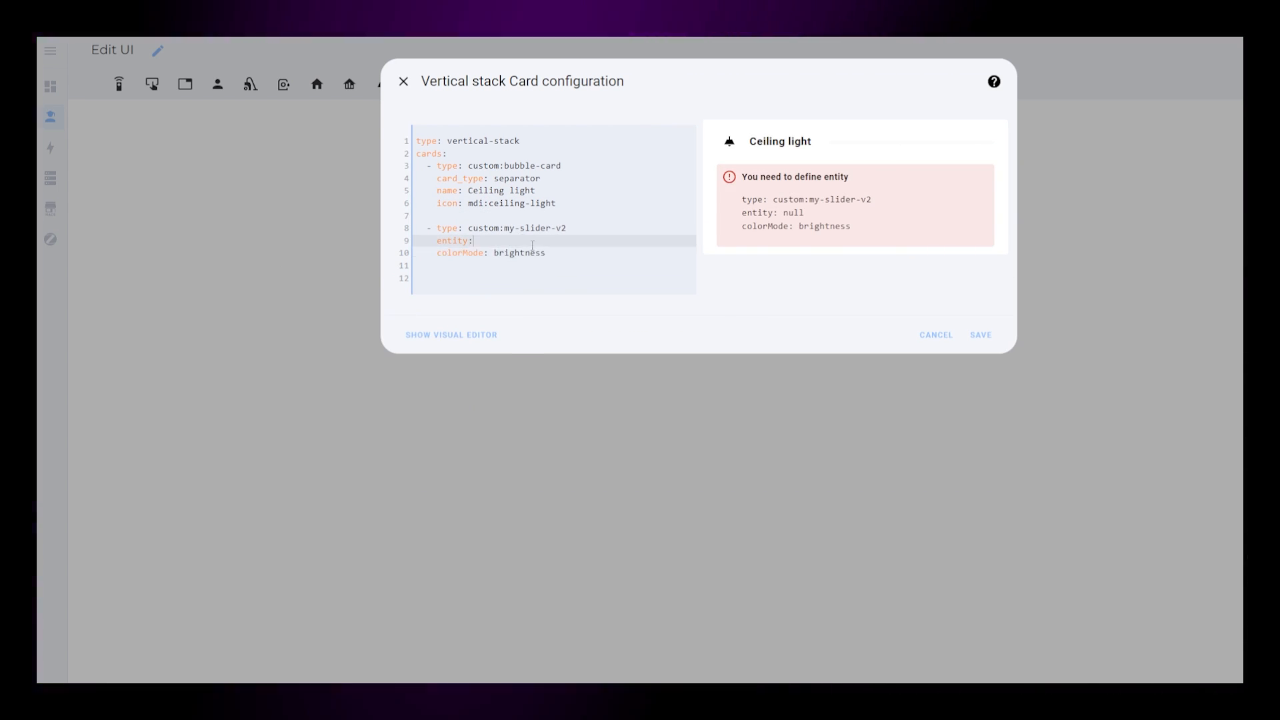
{"action": "type", "text": "light.light_group_stue_oppe_taklys"}
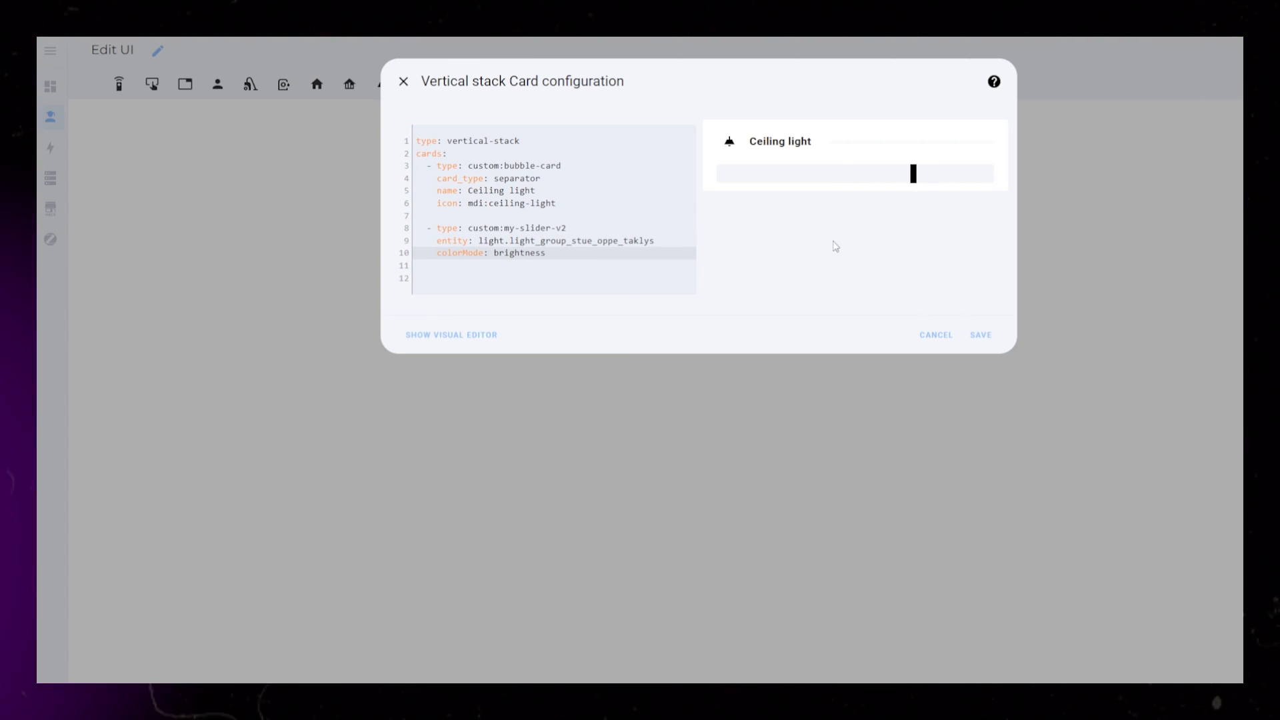
{"action": "type", "text": "styles:"}
{"action": "type", "text": "container:"}
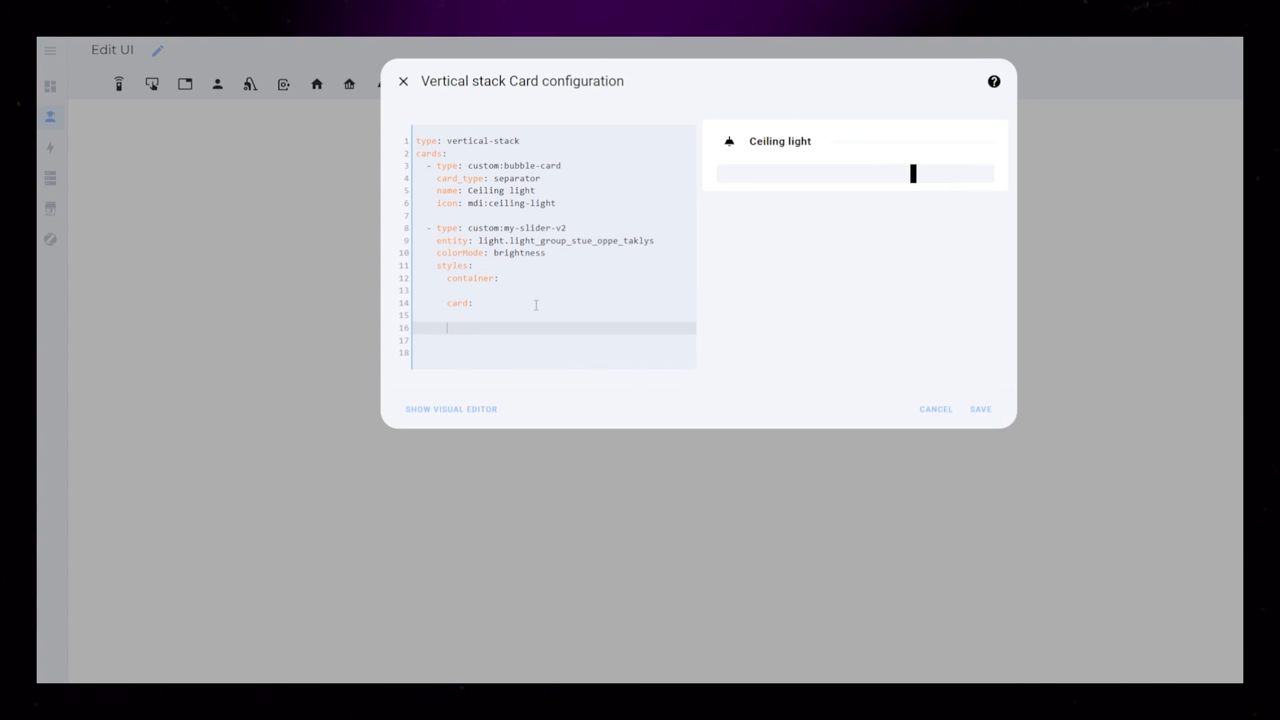
Step: Style the slider with 100px border-radius, 45px height, 0 25px padding, red background, transparent track
{"action": "type", "text": "track:"}
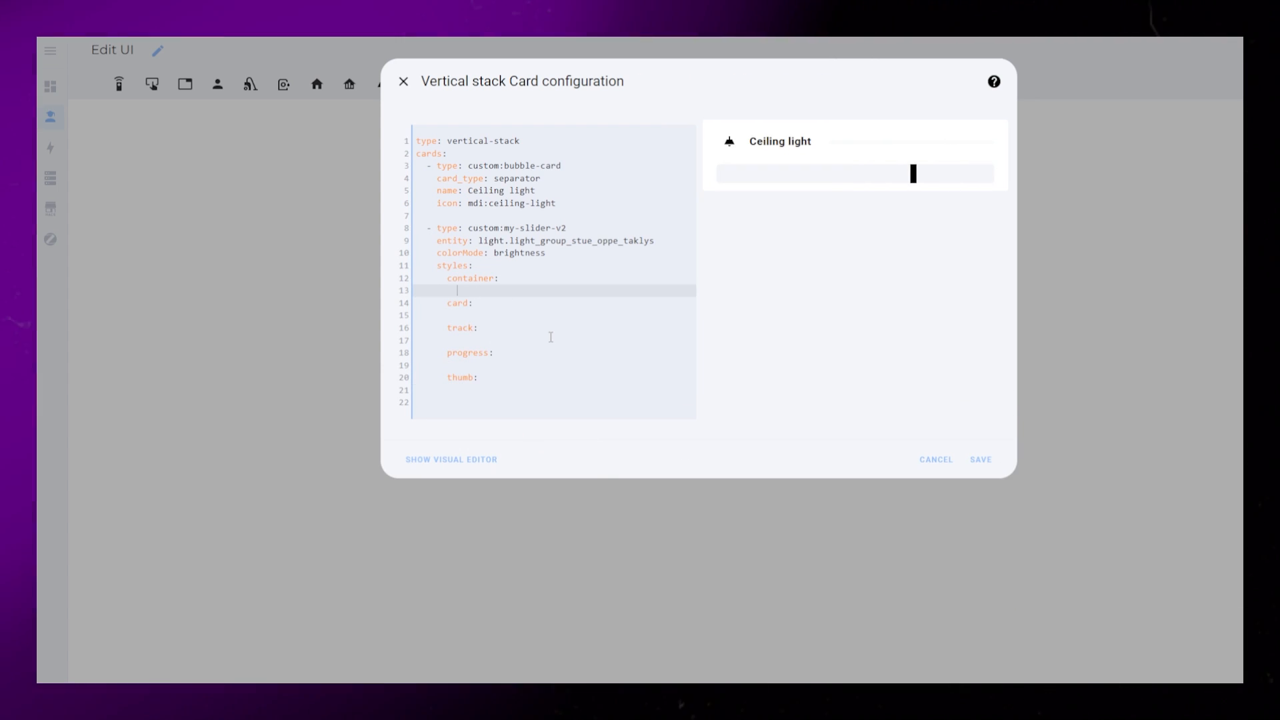
{"action": "type", "text": "- border-radius: 100px"}
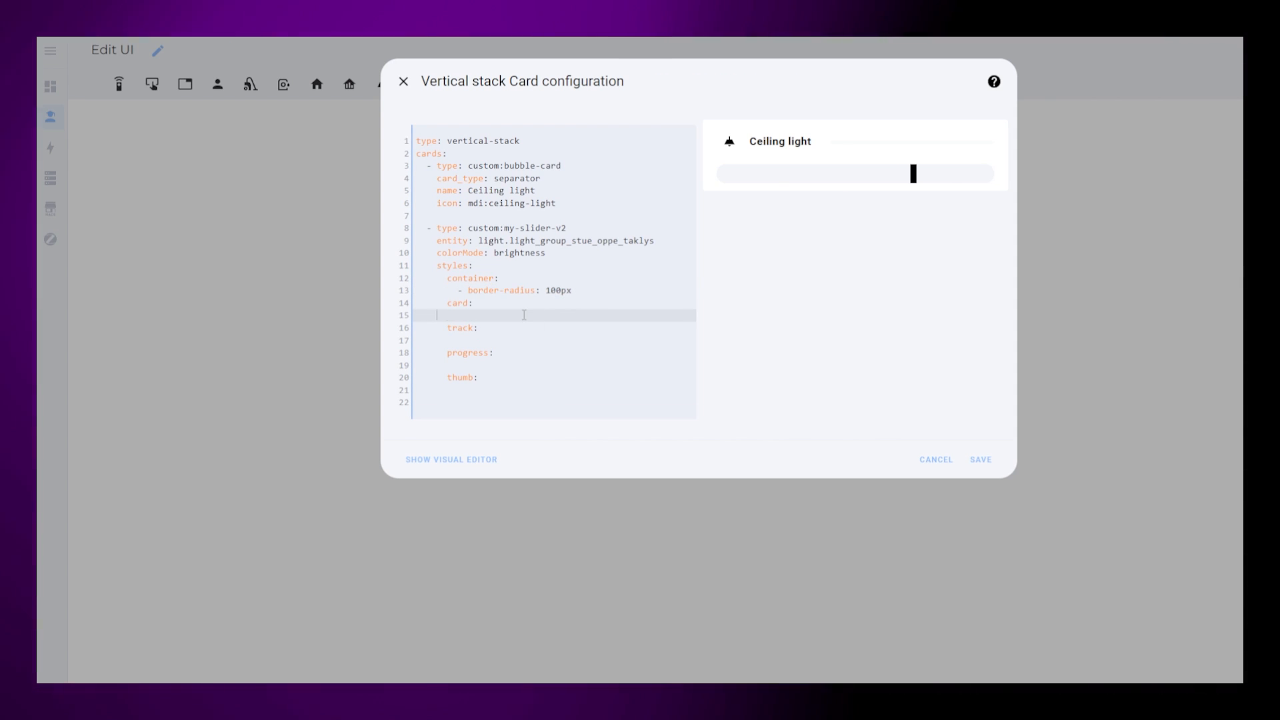
{"action": "type", "text": "- height:"}
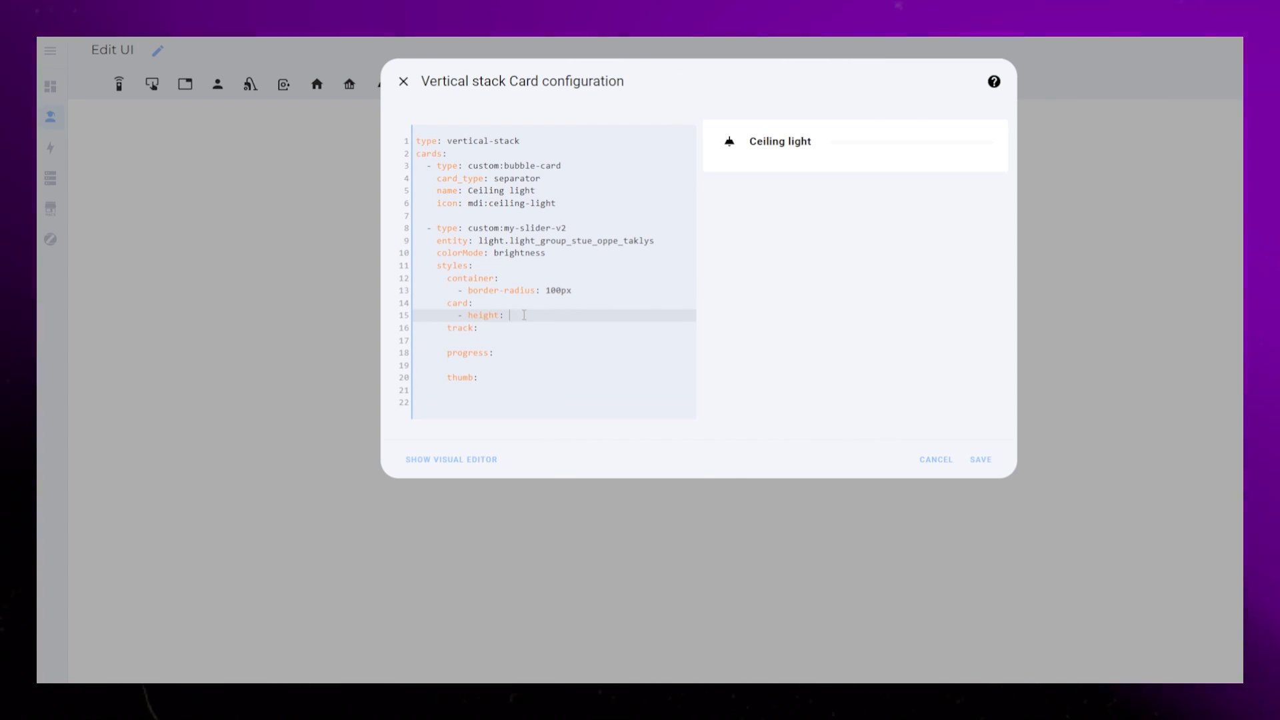
{"action": "type", "text": "45px"}
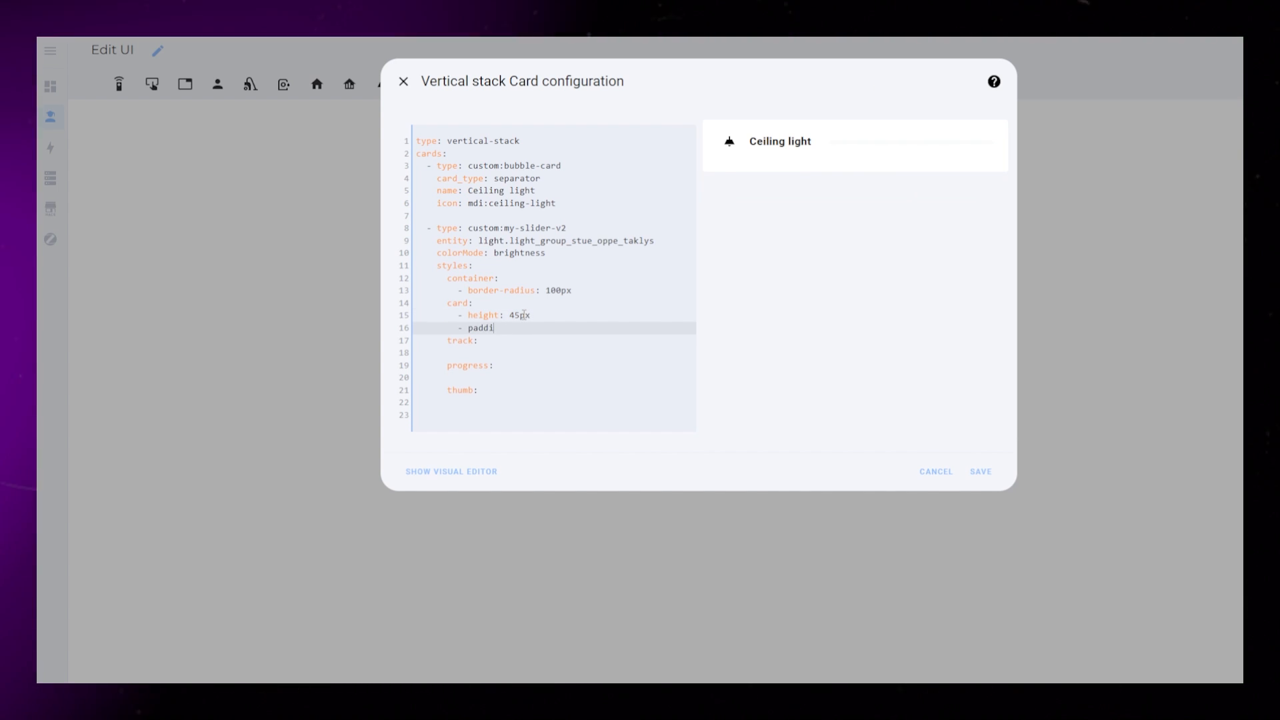
{"action": "type", "text": "ng: 0 25px"}
{"action": "left_click", "coordinate": [548, 352]}
{"action": "type", "text": "- overflow: visi"}
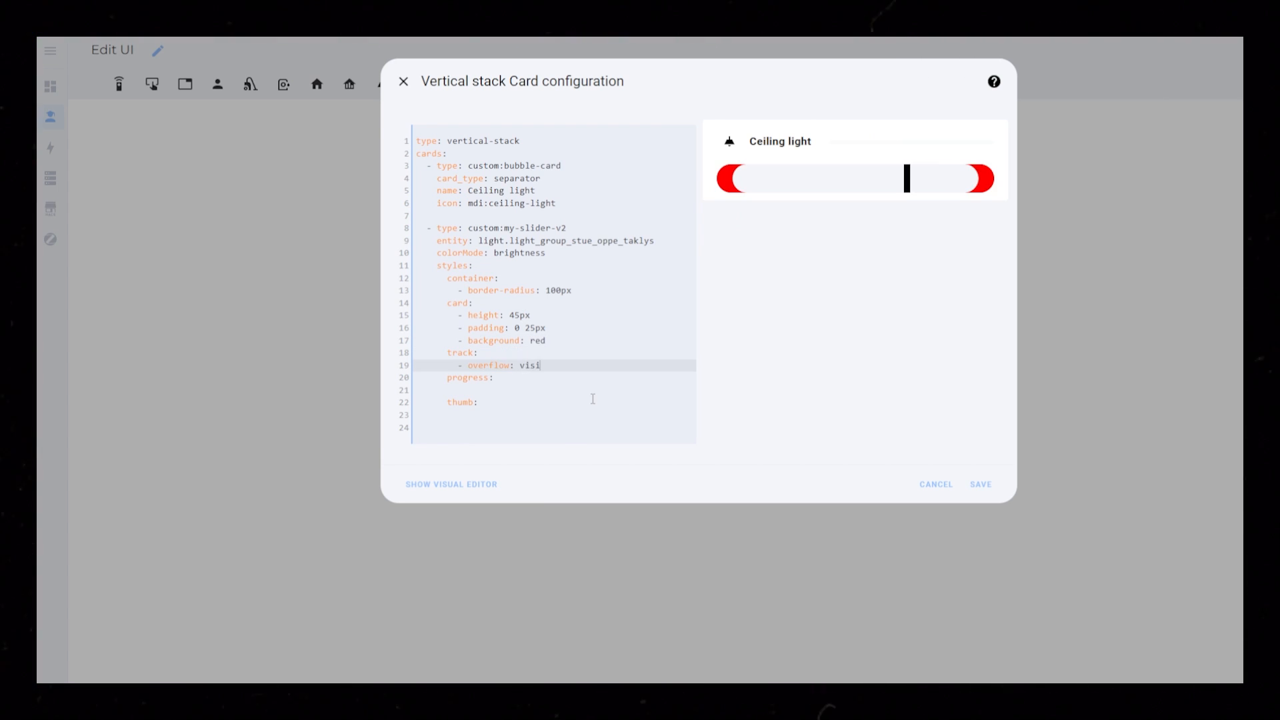
{"action": "type", "text": "ble"}
{"action": "left_click", "coordinate": [553, 389]}
{"action": "type", "text": "- background: none"}
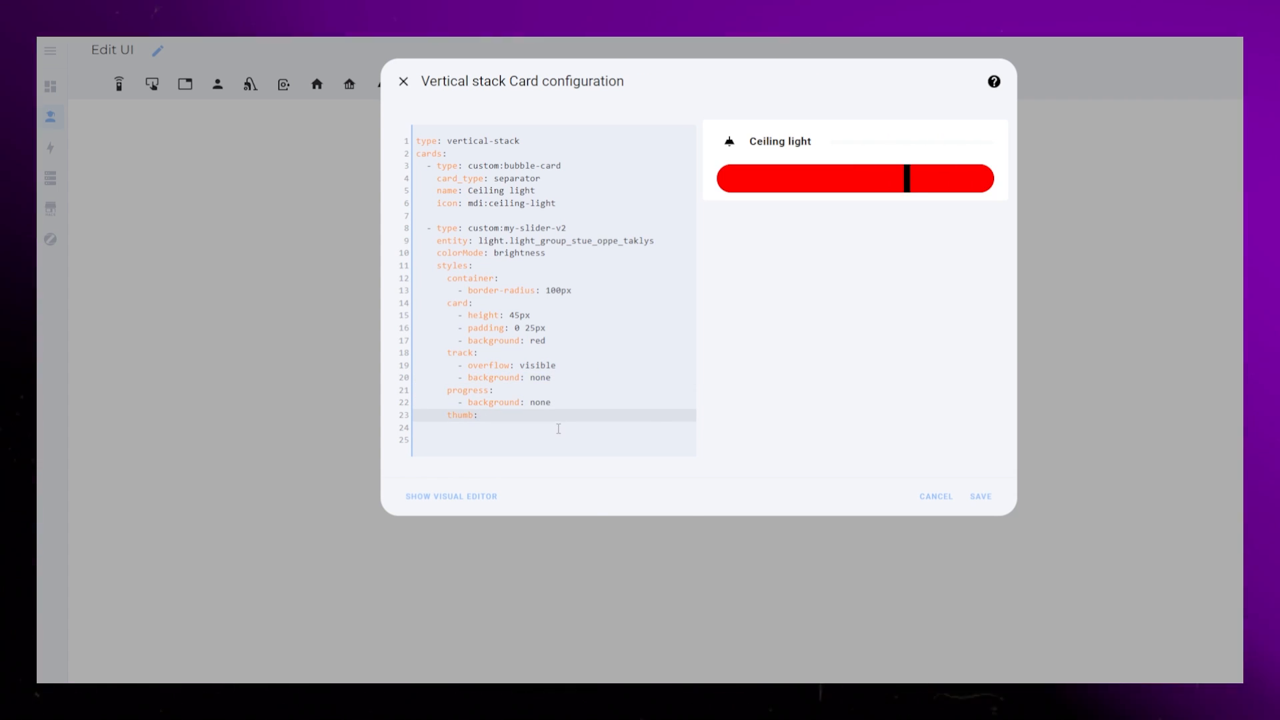
Step: Give the slider thumb a white background, top 4px, right '-18px' and 36px height
{"action": "type", "text": "- thumb:"}
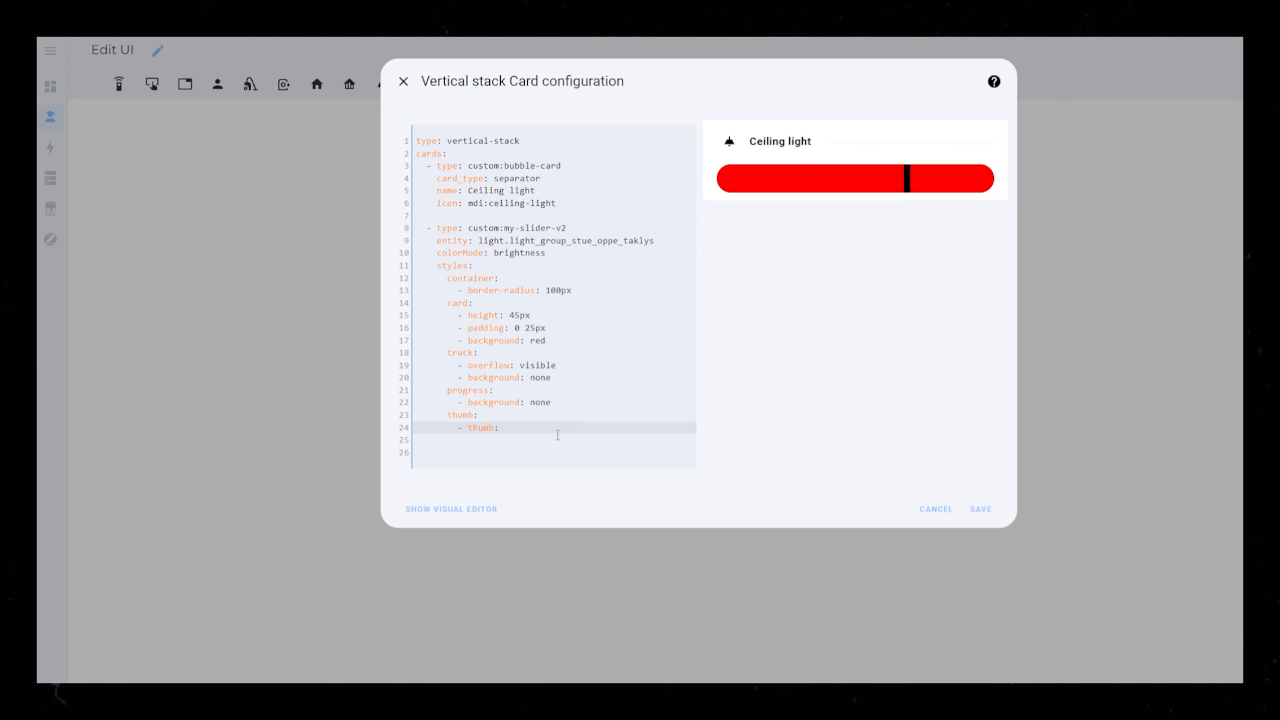
{"action": "type", "text": "background:"}
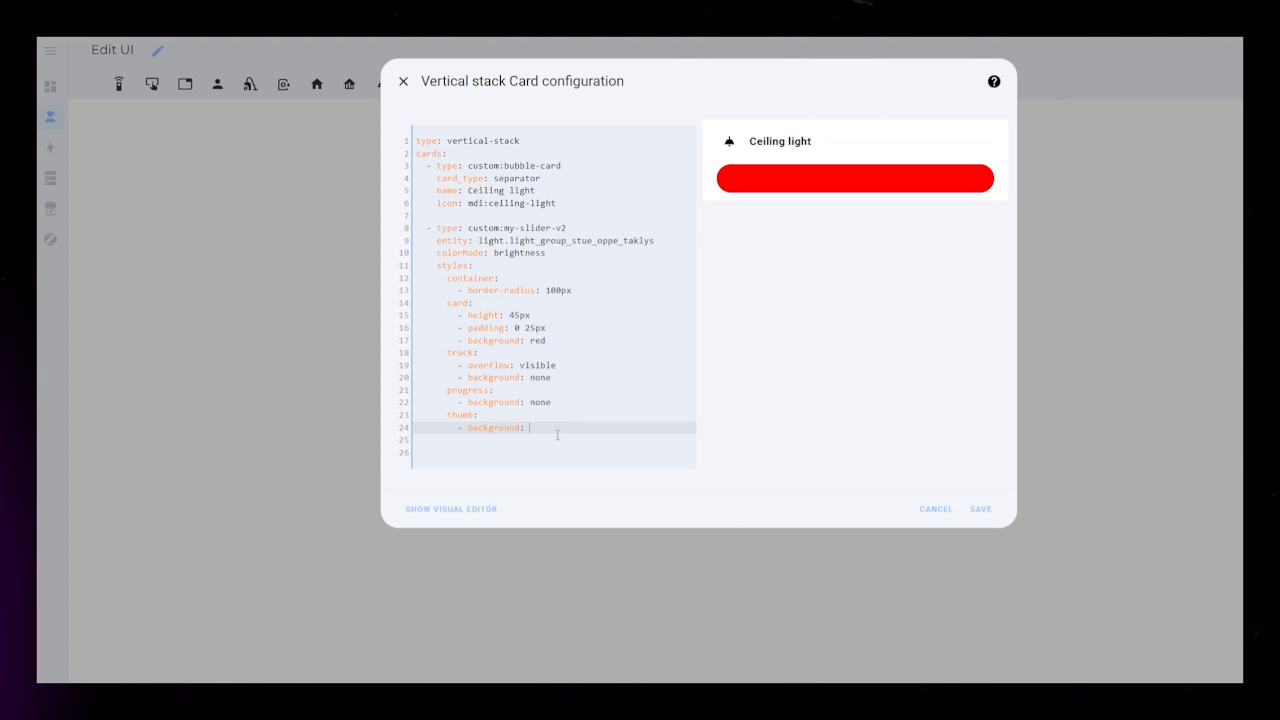
{"action": "type", "text": "white"}
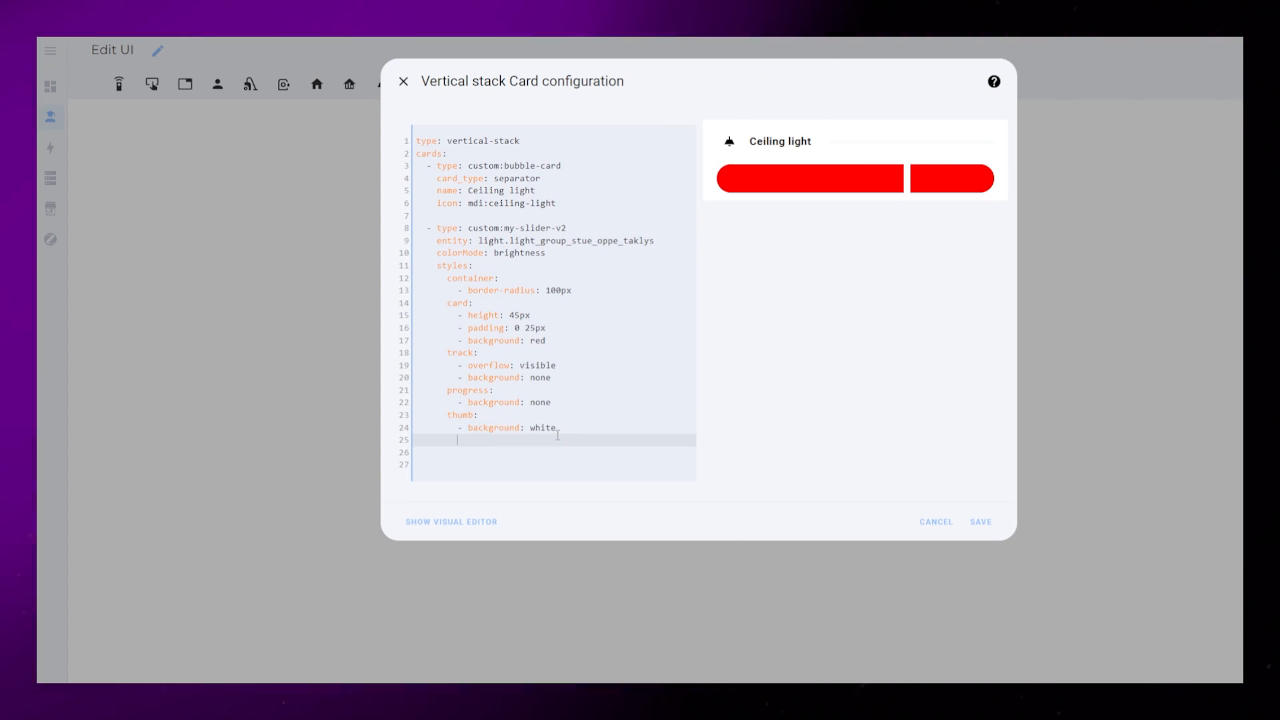
{"action": "type", "text": "- top: 4px"}
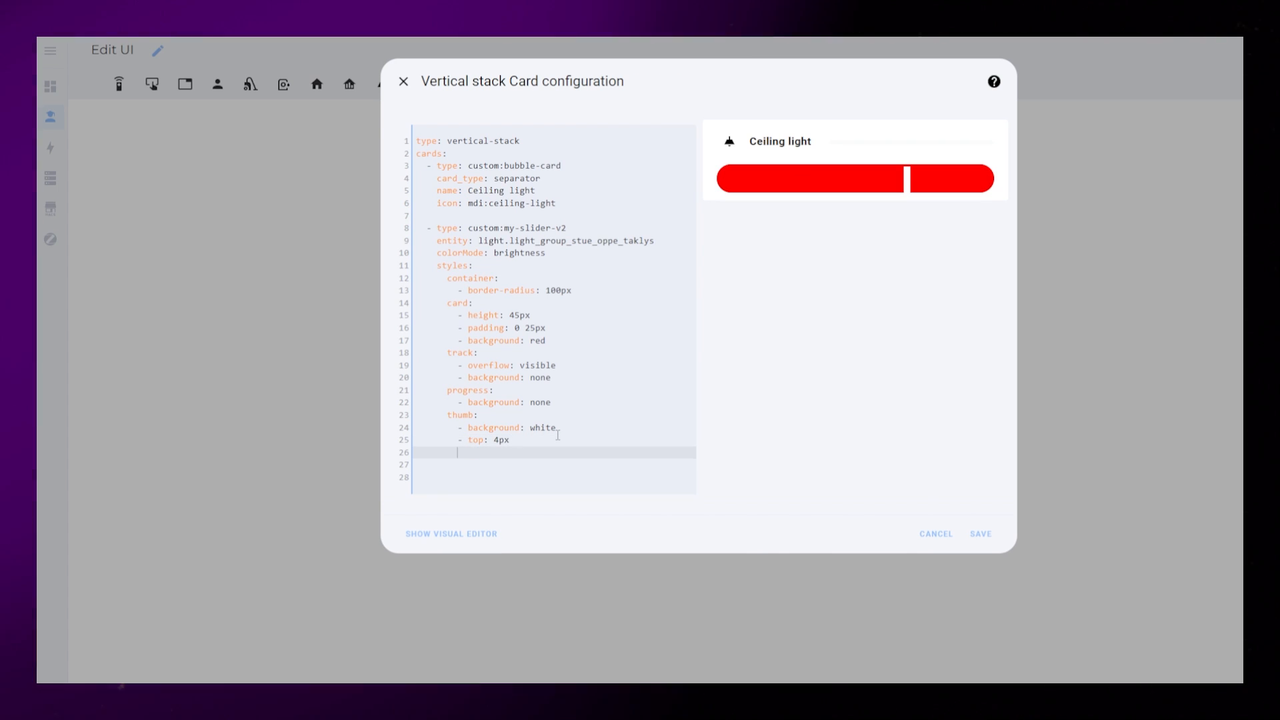
{"action": "type", "text": "- right: '-18px'"}
{"action": "left_click", "coordinate": [554, 465]}
{"action": "type", "text": "- height:"}
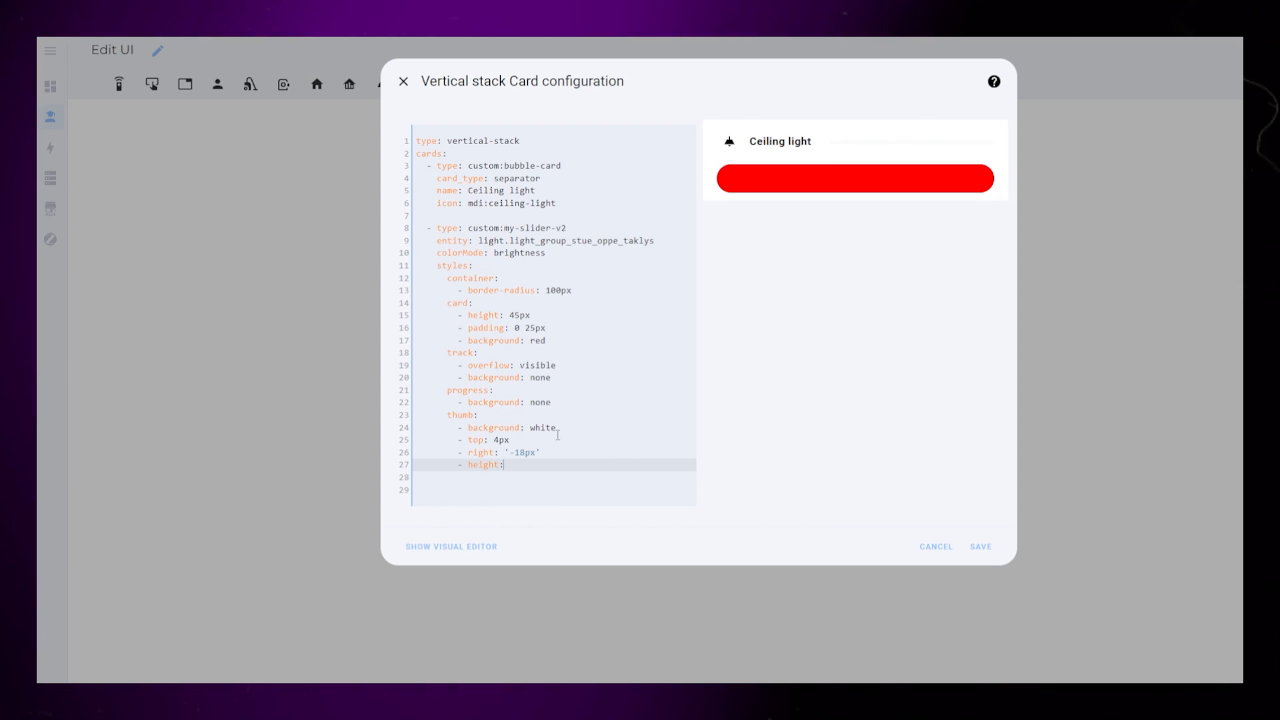
{"action": "type", "text": "36px"}
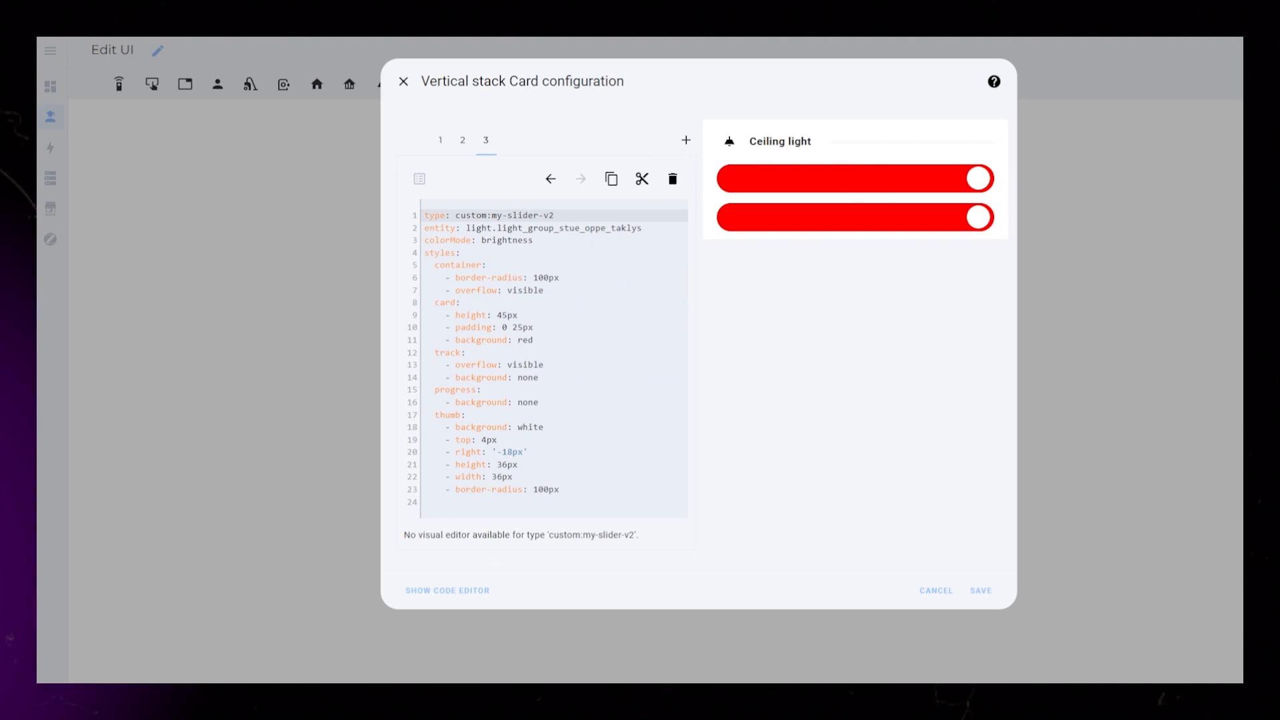
Step: Switch the duplicated slider to temperature colorMode and change its background from red to blue
{"action": "type", "text": "temperature"}
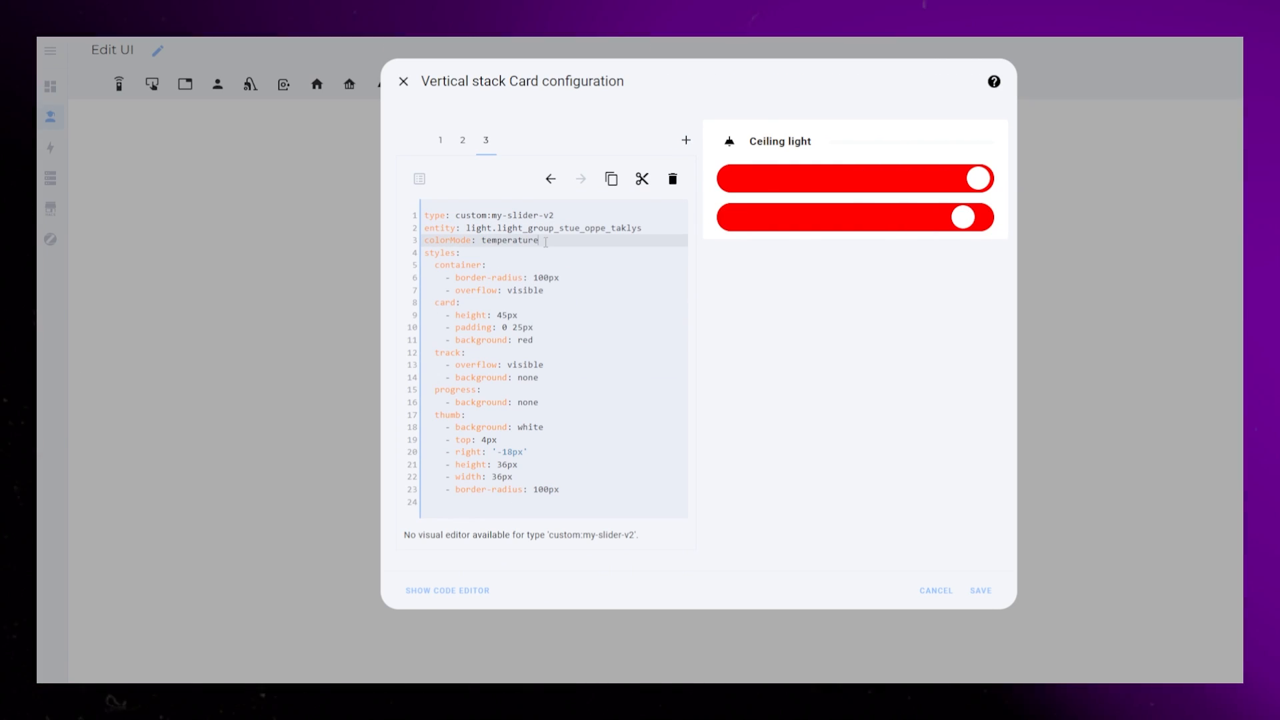
{"action": "double_click", "coordinate": [524, 340]}
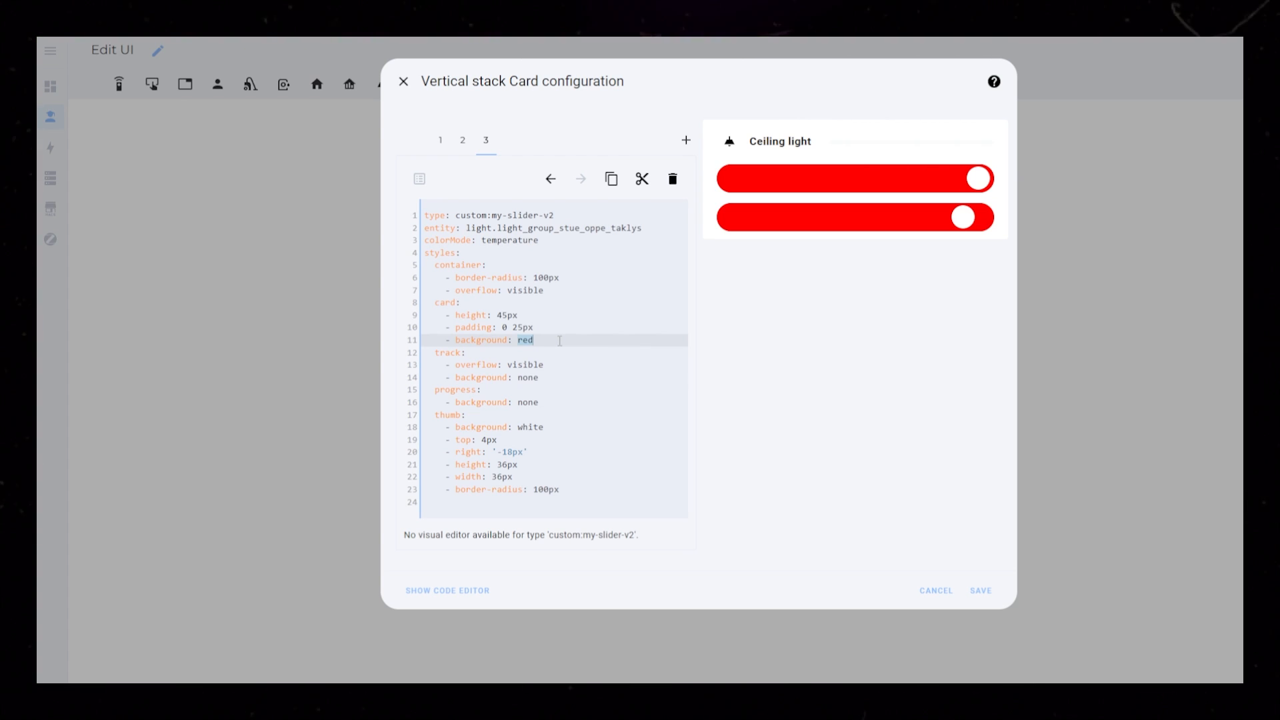
{"action": "type", "text": "blue"}
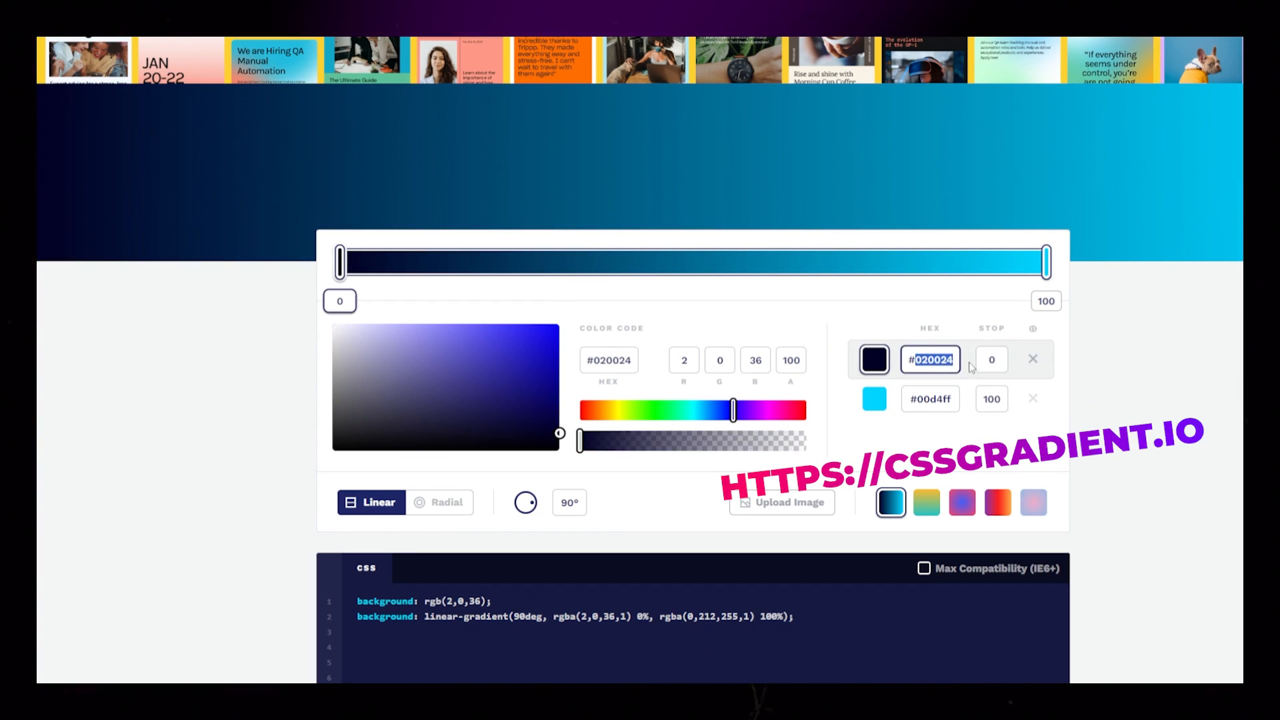
Step: Edit the first colour stop's HEX value on cssgradient.io to generate gradient CSS
{"action": "left_click", "coordinate": [890, 502]}
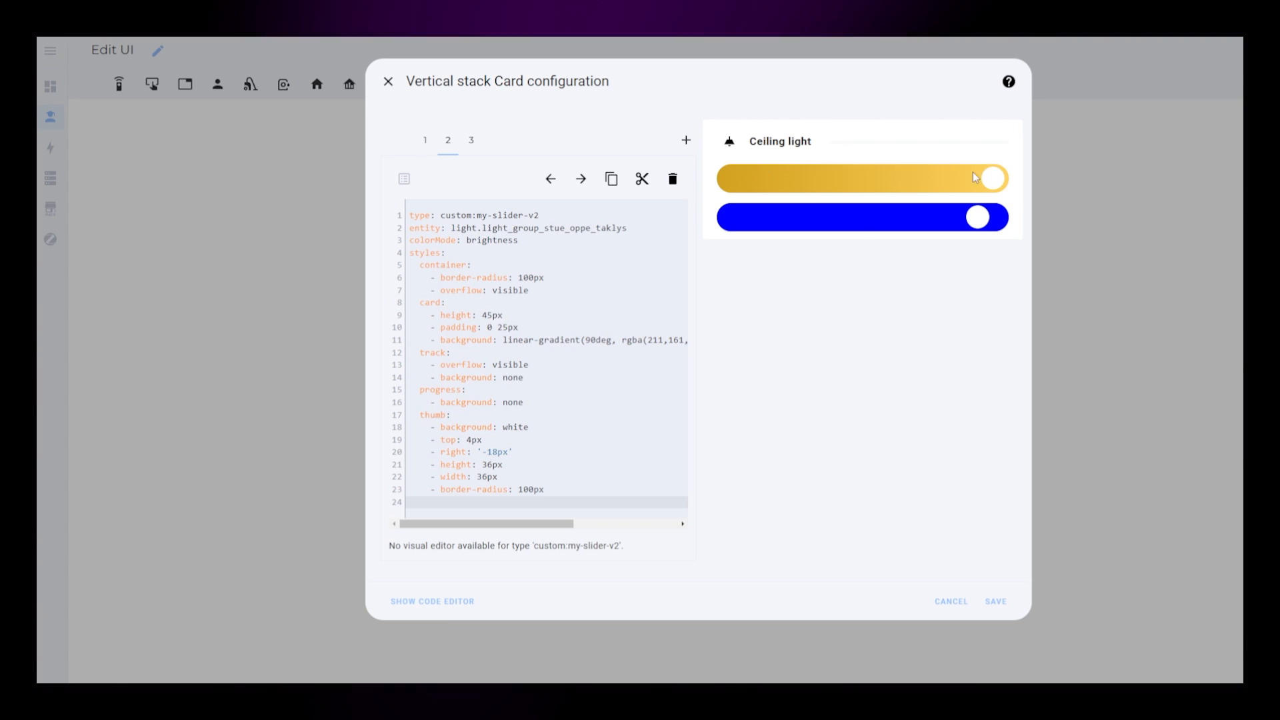
Step: Test the golden gradient brightness slider in the card preview
{"action": "left_click", "coordinate": [485, 140]}
{"action": "type", "text": "- margi"}
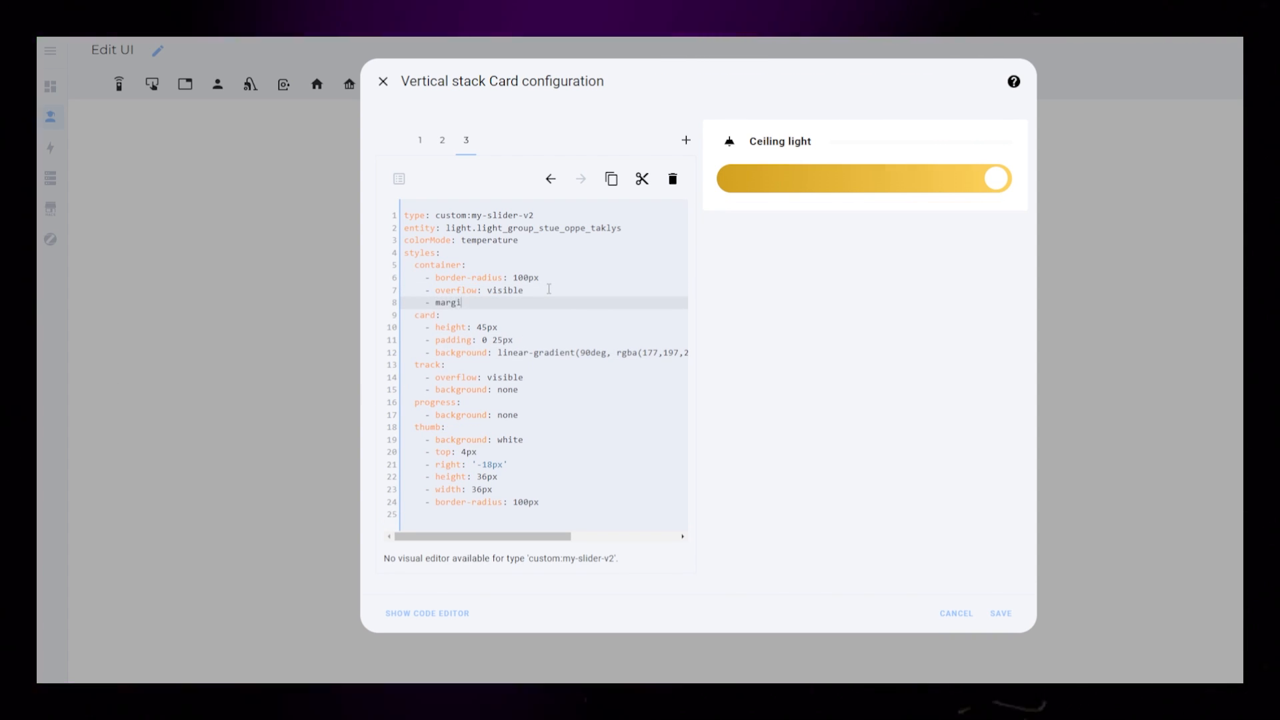
Step: Add margin-top: -8px to the temperature slider's container and save the card
{"action": "type", "text": "n-top:"}
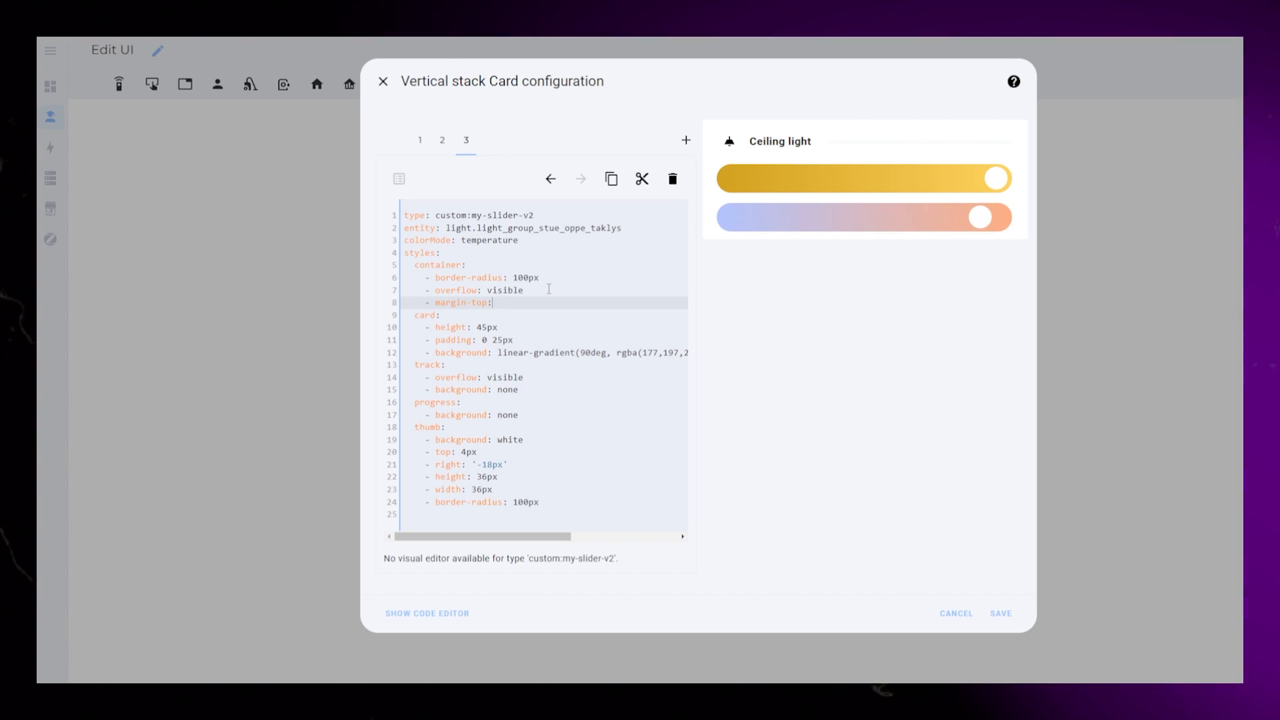
{"action": "type", "text": "-8px"}
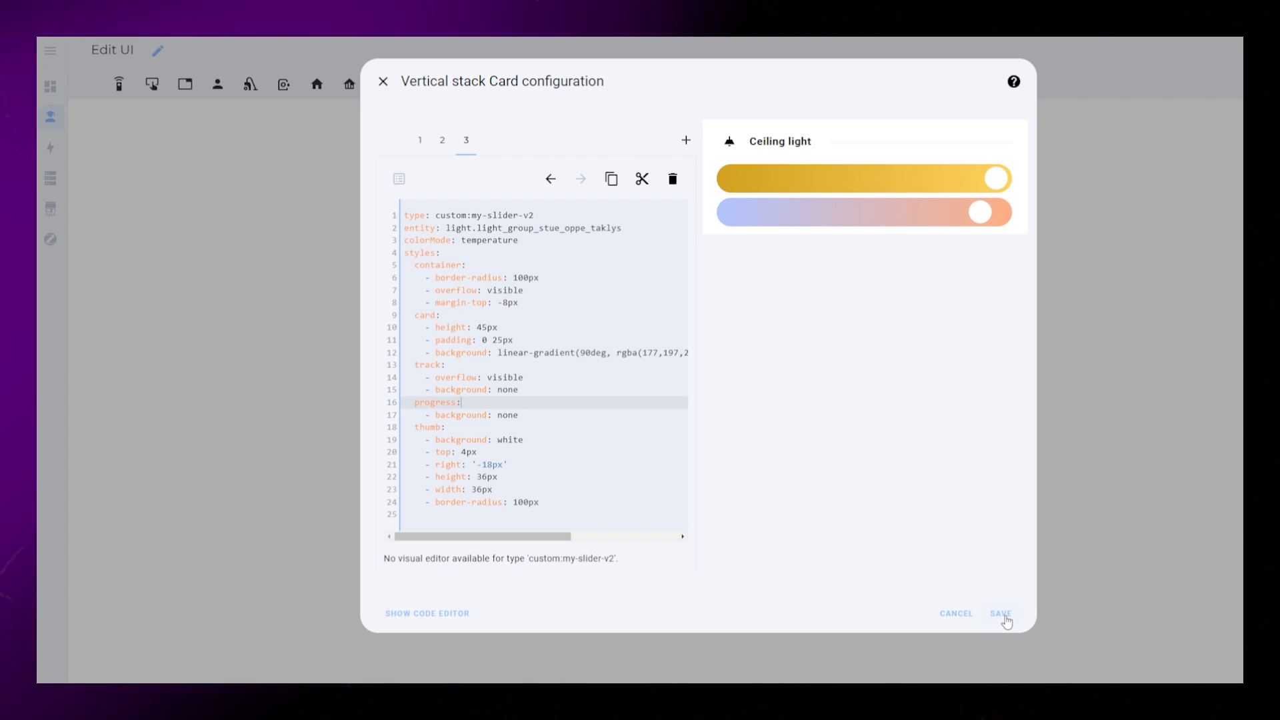
{"action": "left_click", "coordinate": [1000, 614]}
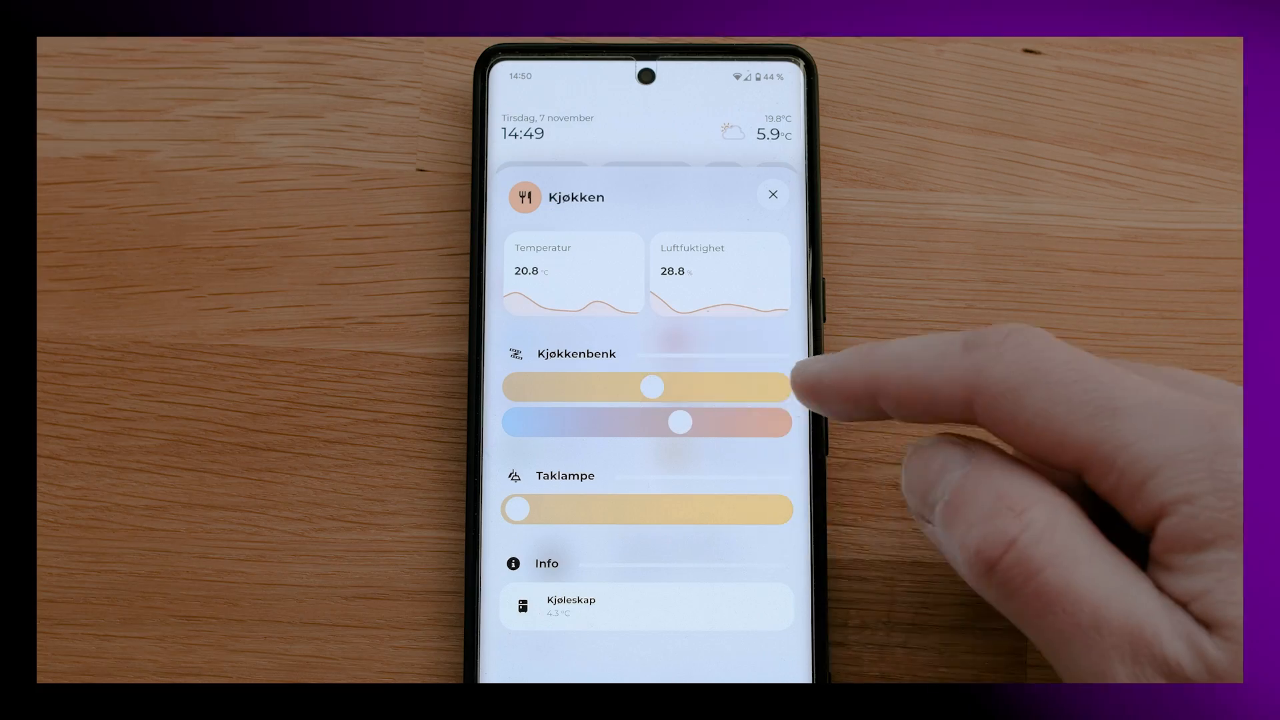
Step: On the phone, close Kjøkken, open the Gang room and adjust Taklampe brightness
{"action": "left_click", "coordinate": [773, 194]}
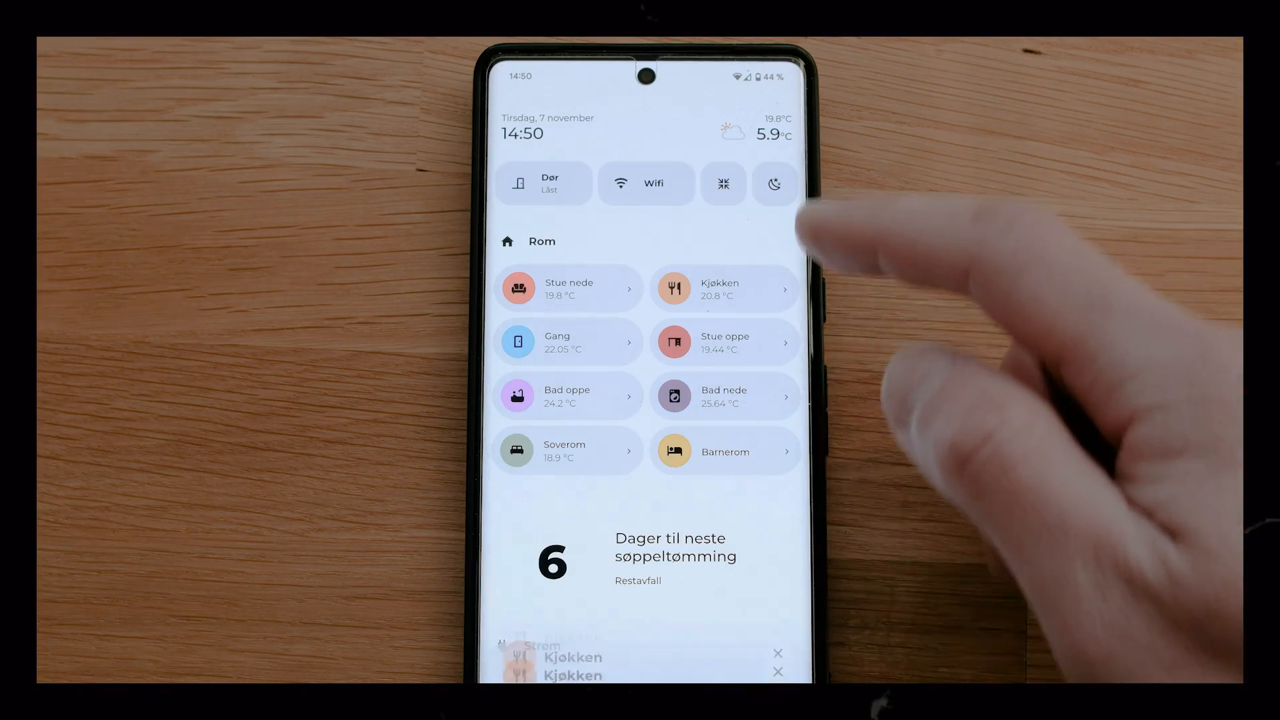
{"action": "left_click", "coordinate": [568, 342]}
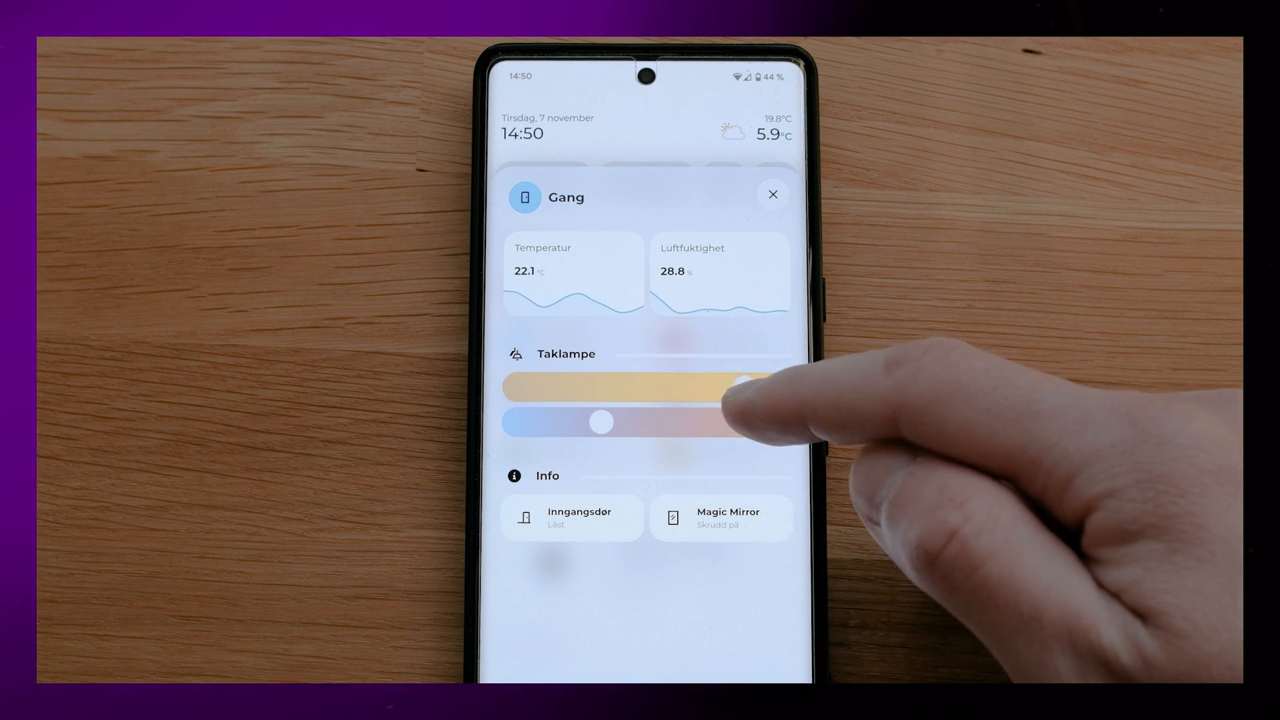
{"action": "left_click", "coordinate": [773, 194]}
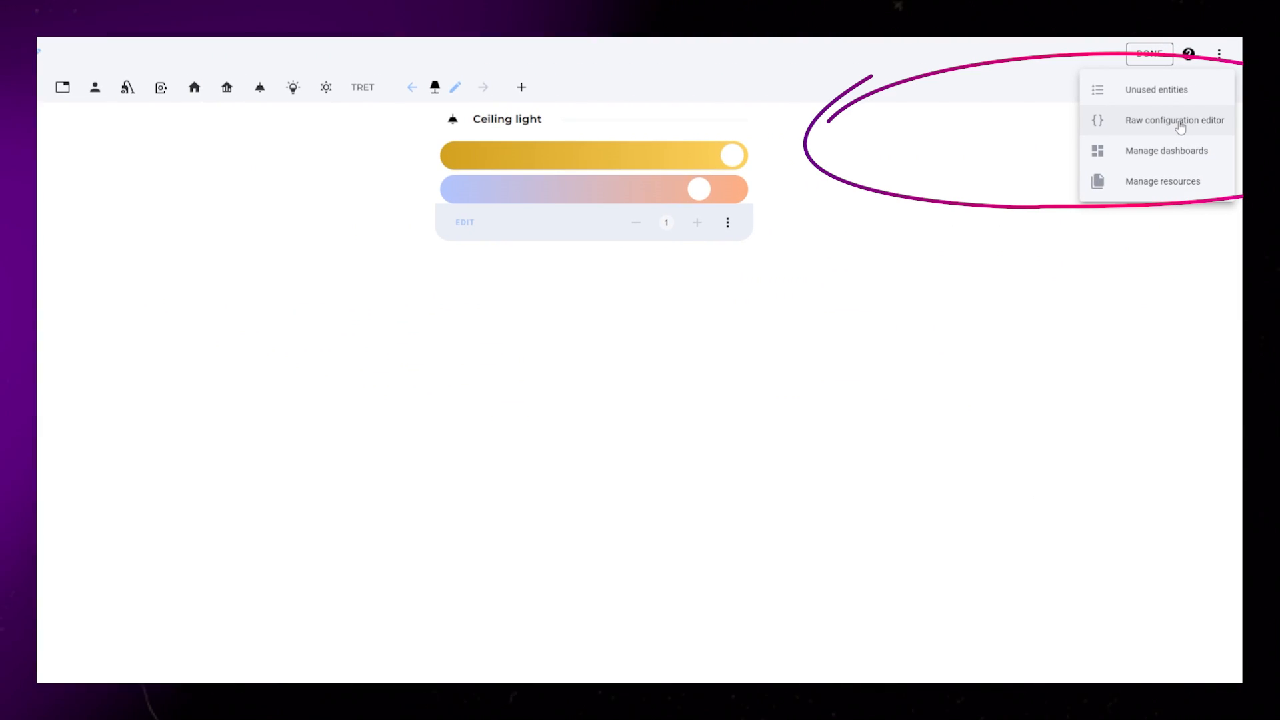
Step: In the raw configuration editor, add a decluttering_templates light_card card section
{"action": "left_click", "coordinate": [1175, 120]}
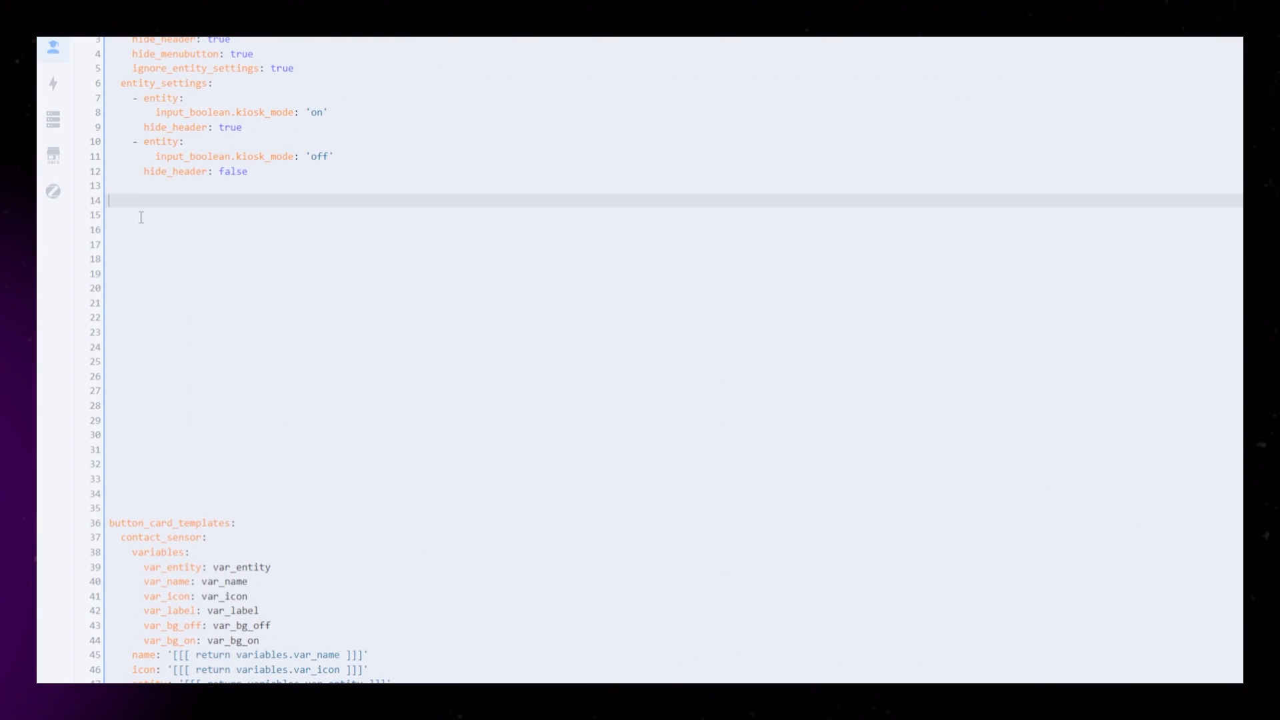
{"action": "type", "text": "dec"}
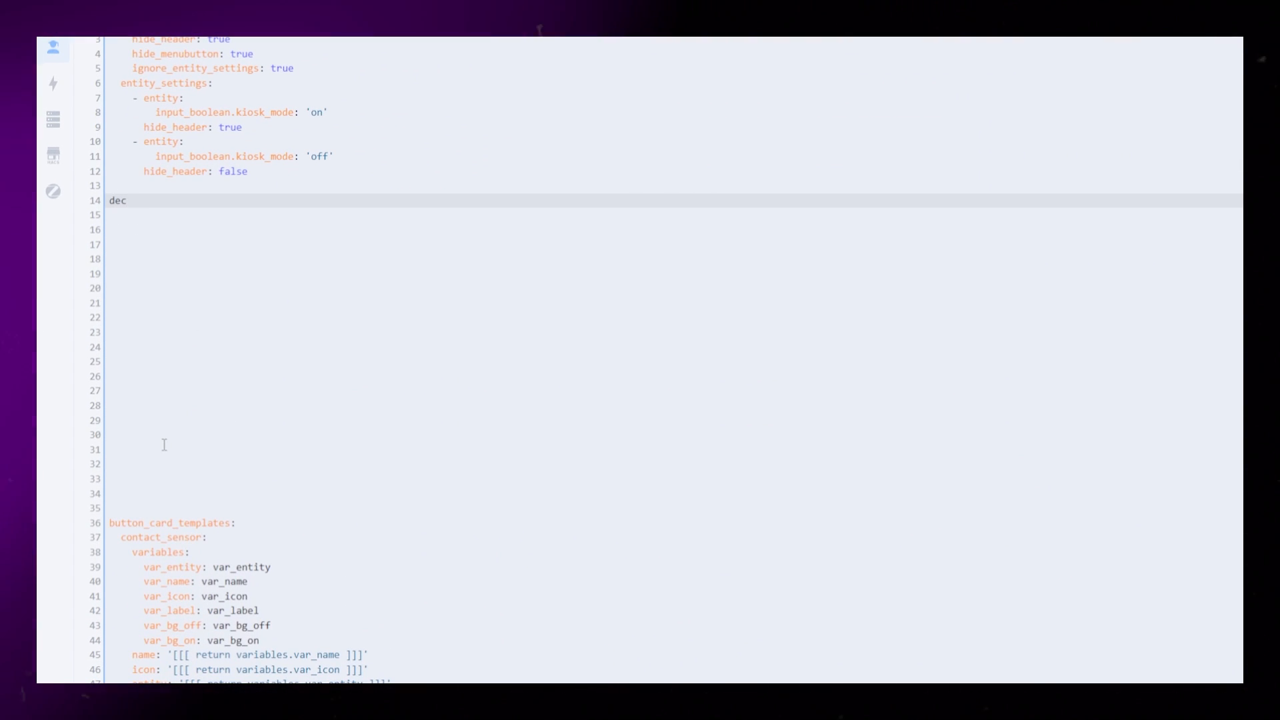
{"action": "type", "text": "luttering_templates:"}
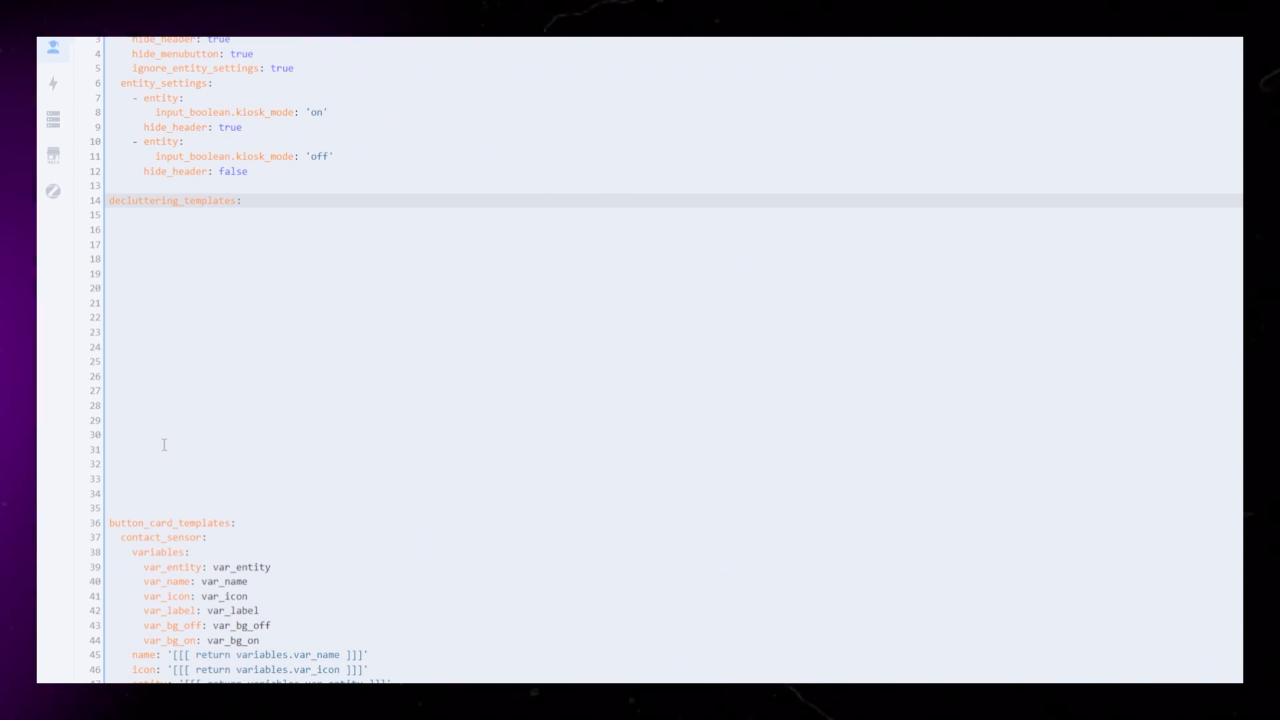
{"action": "type", "text": "light_card:"}
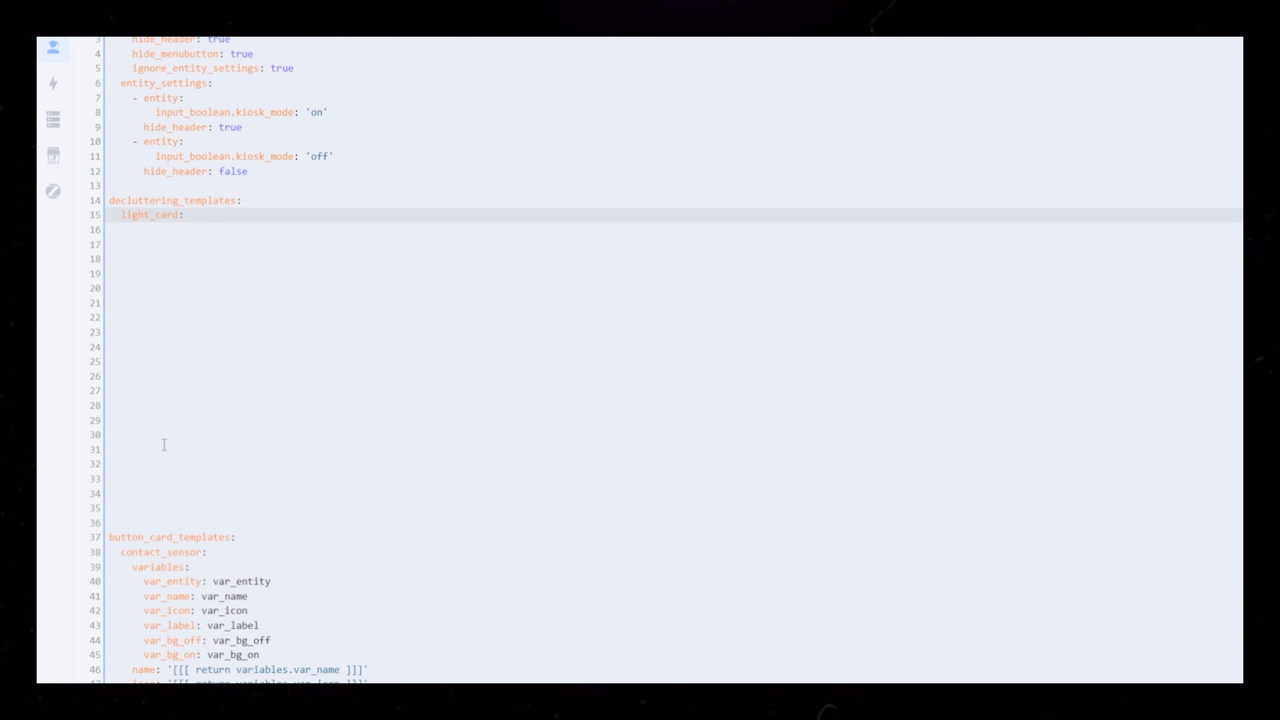
{"action": "type", "text": "card:"}
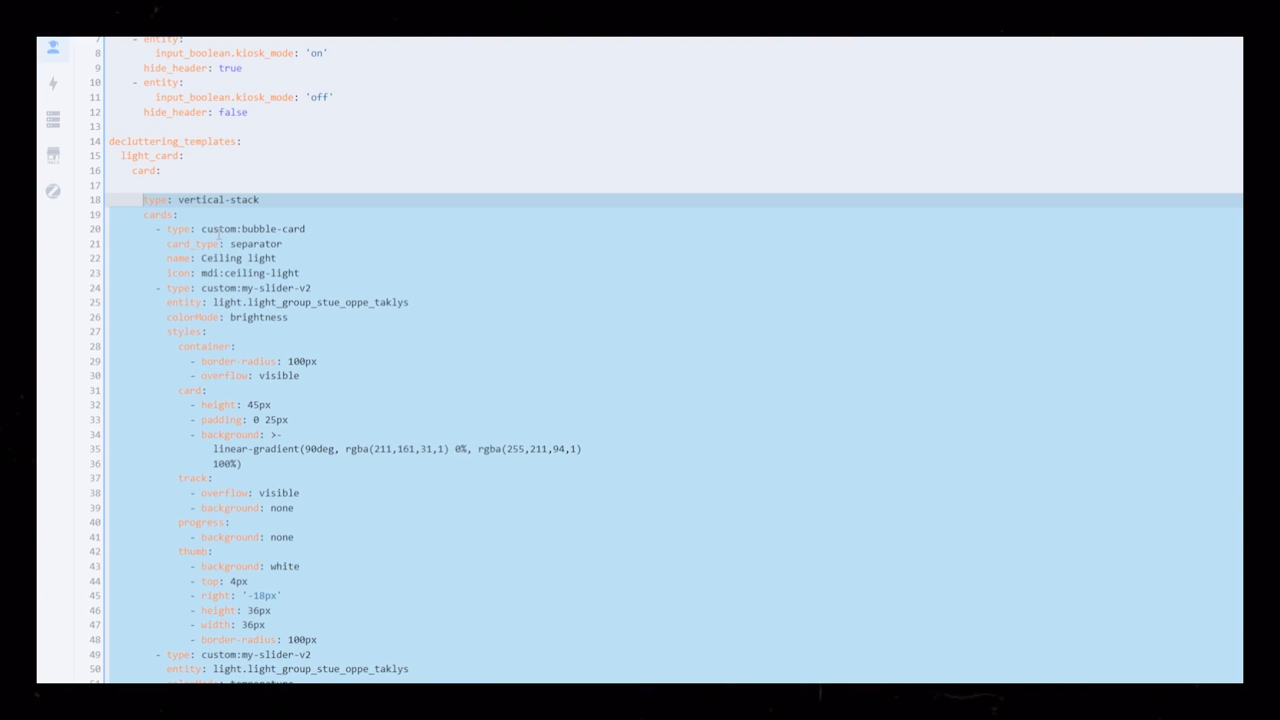
Step: Replace the pasted stack's name and icon with '[[name]]' and '[[icon]]' placeholders
{"action": "left_click", "coordinate": [231, 258]}
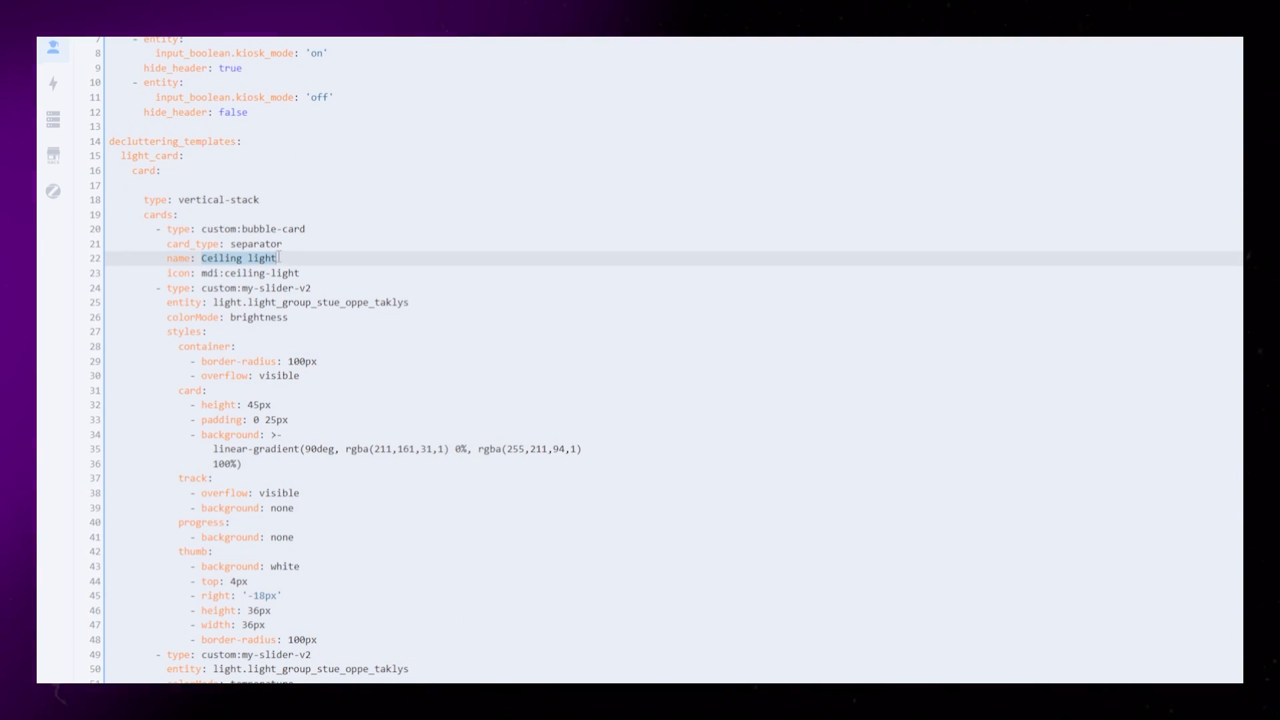
{"action": "type", "text": "'[[]]'"}
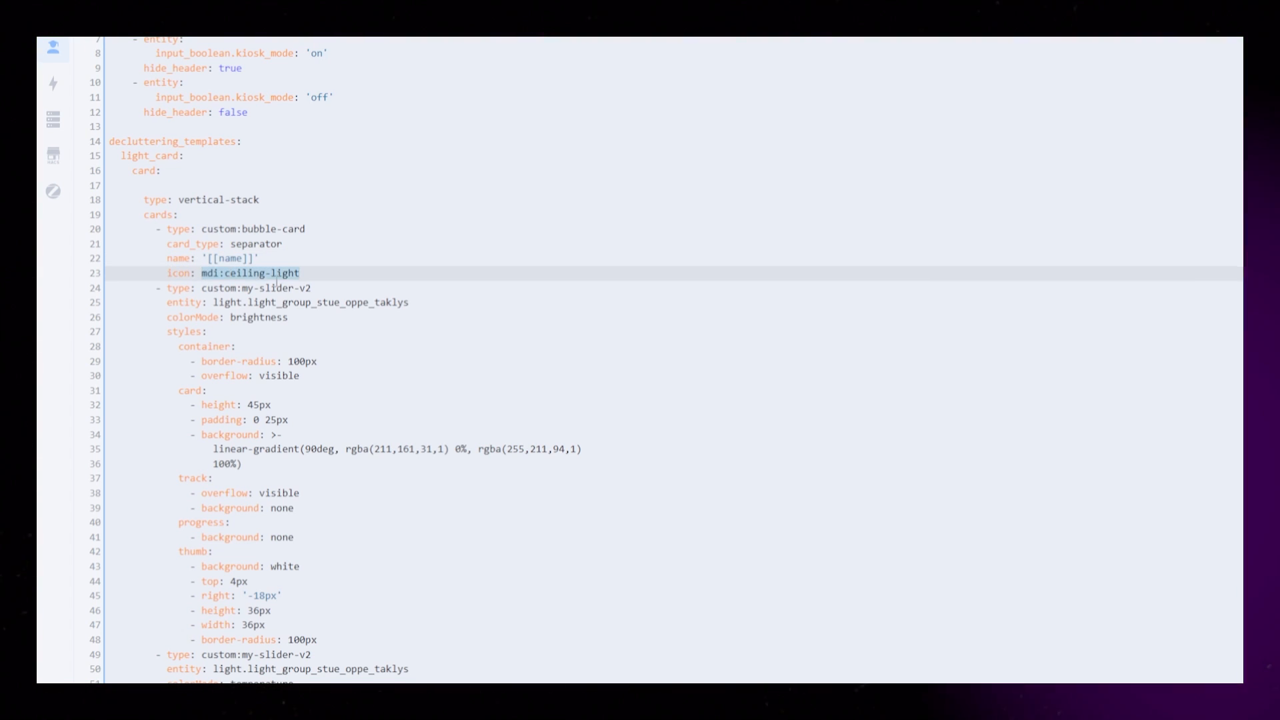
{"action": "type", "text": "'[[icon]]'"}
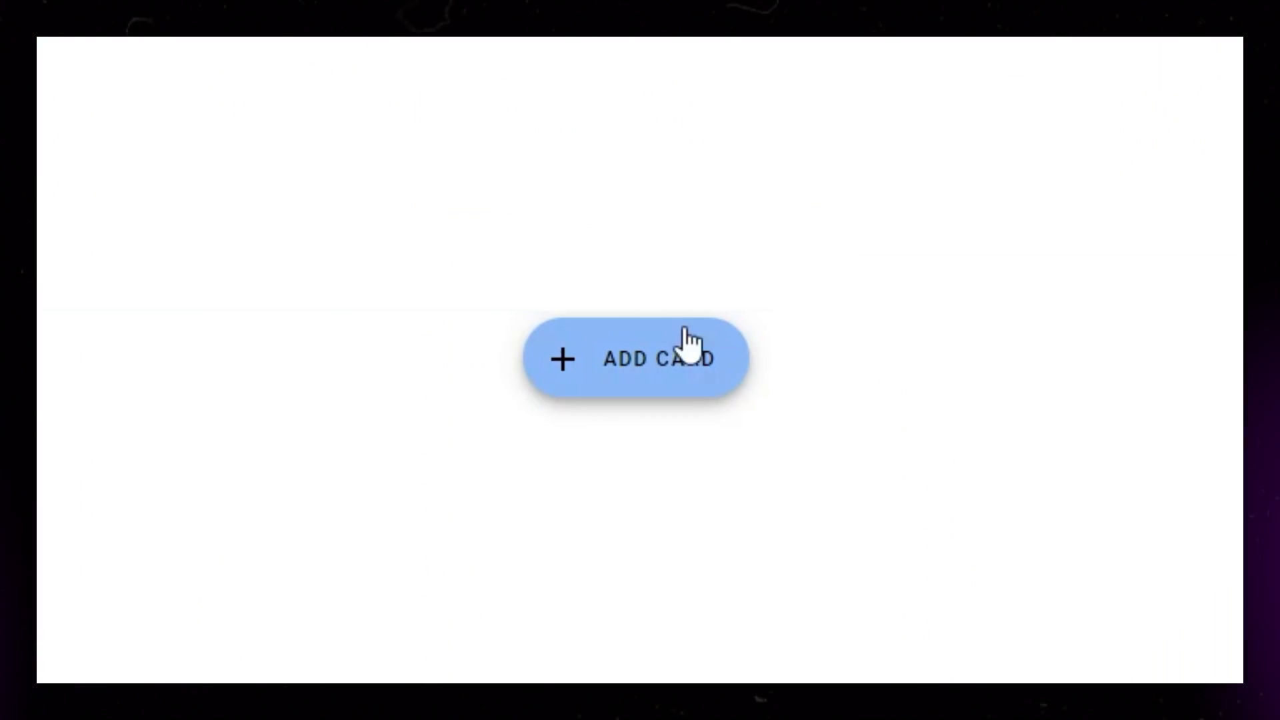
Step: Add a manual custom:decluttering-card using template light_card for light.strip_kjokken, named Bench top
{"action": "left_click", "coordinate": [645, 359]}
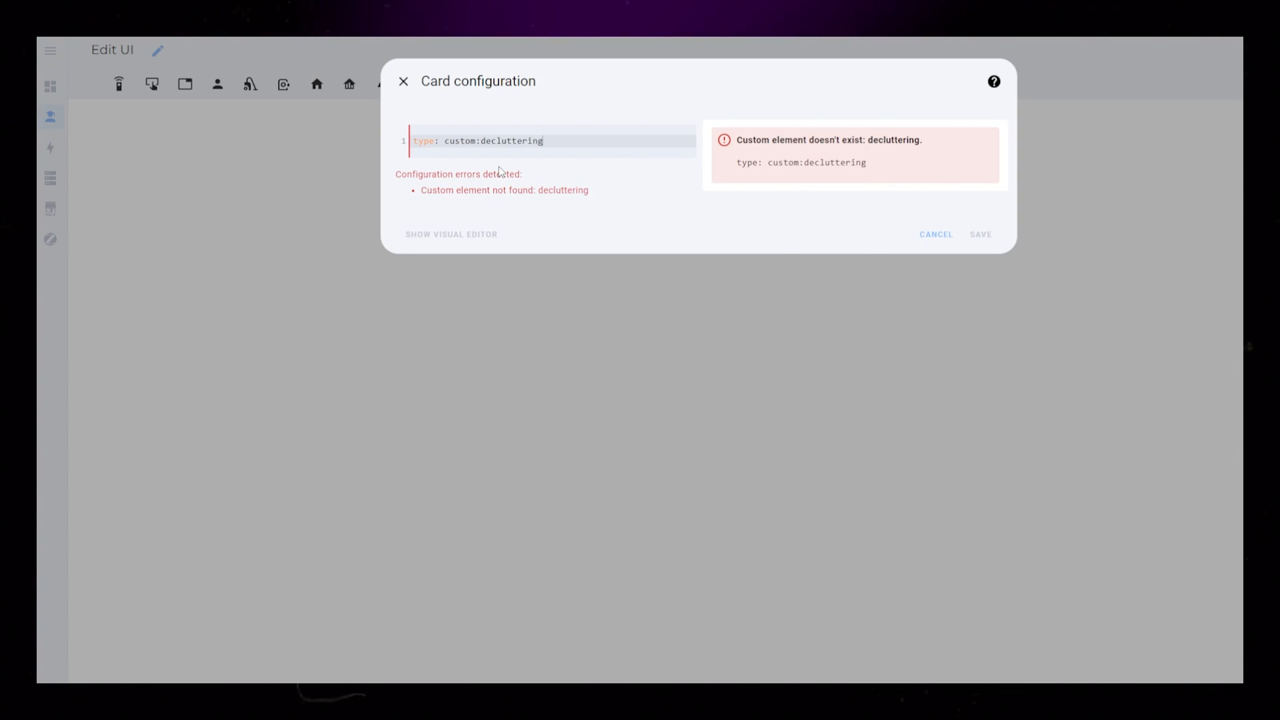
{"action": "type", "text": "-card"}
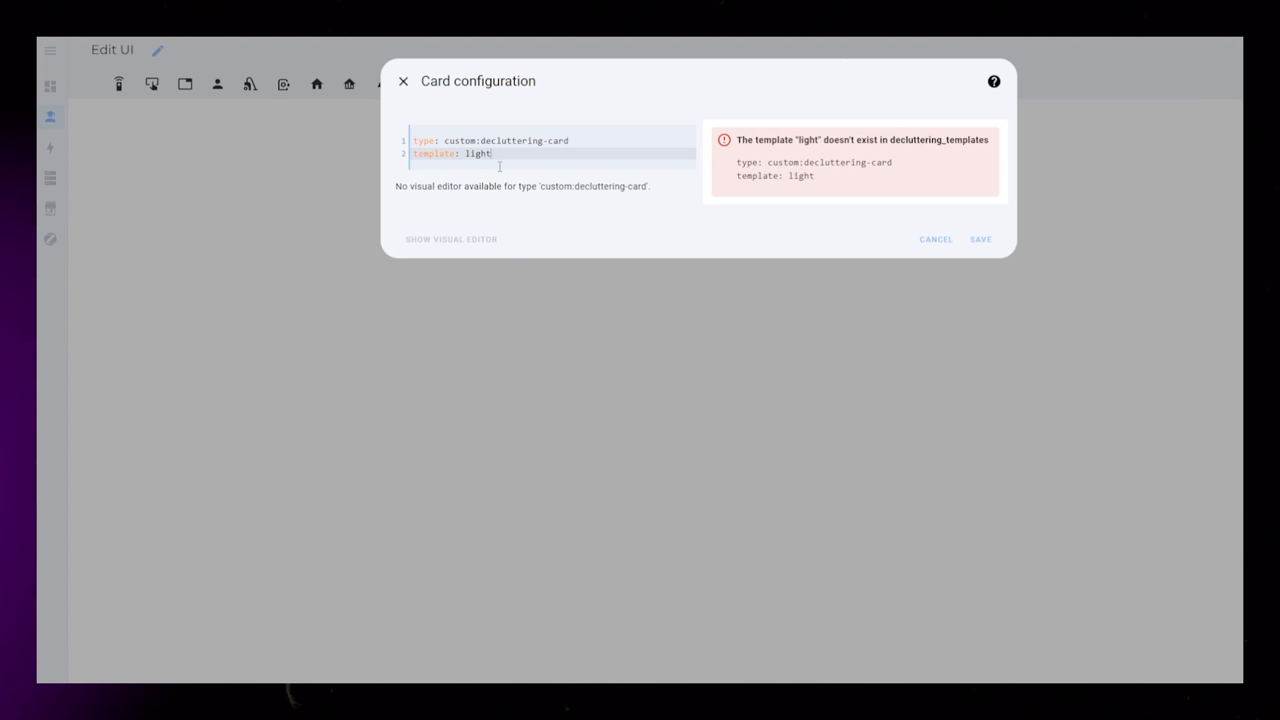
{"action": "type", "text": "_card"}
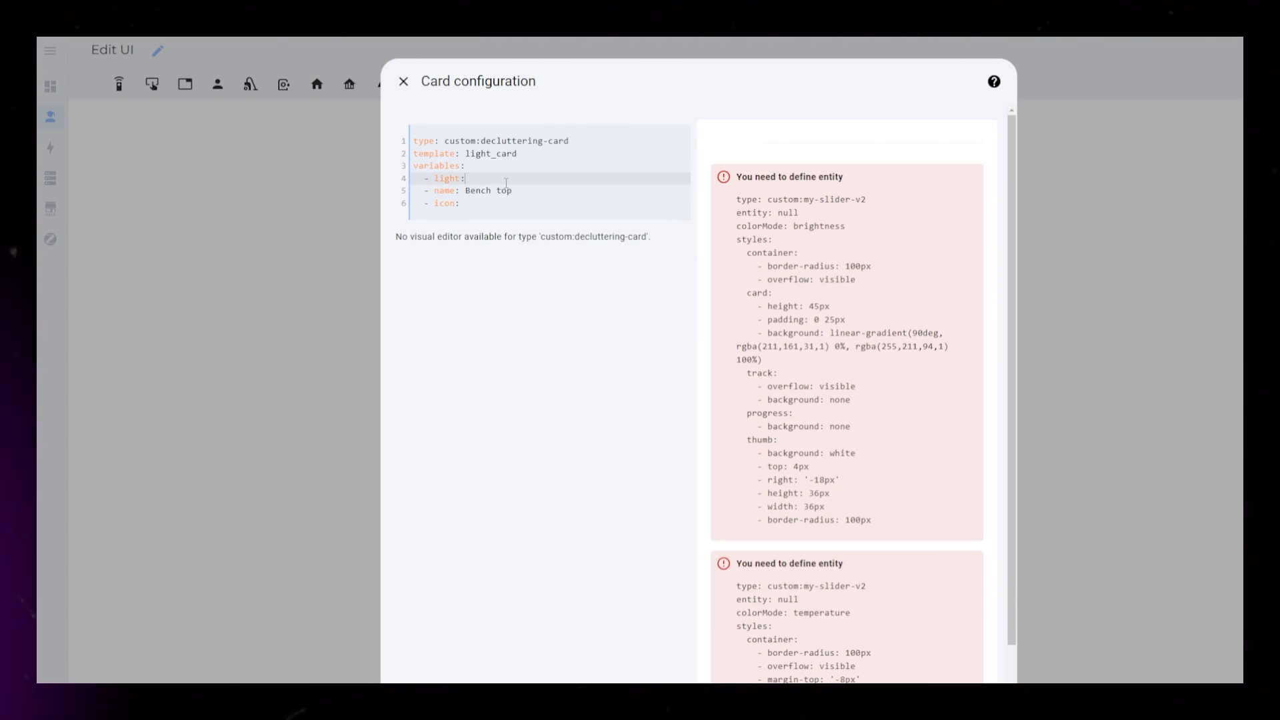
{"action": "type", "text": "light.strip_kjokken"}
{"action": "left_click", "coordinate": [551, 203]}
{"action": "type", "text": " mdi:led-strip-variant"}
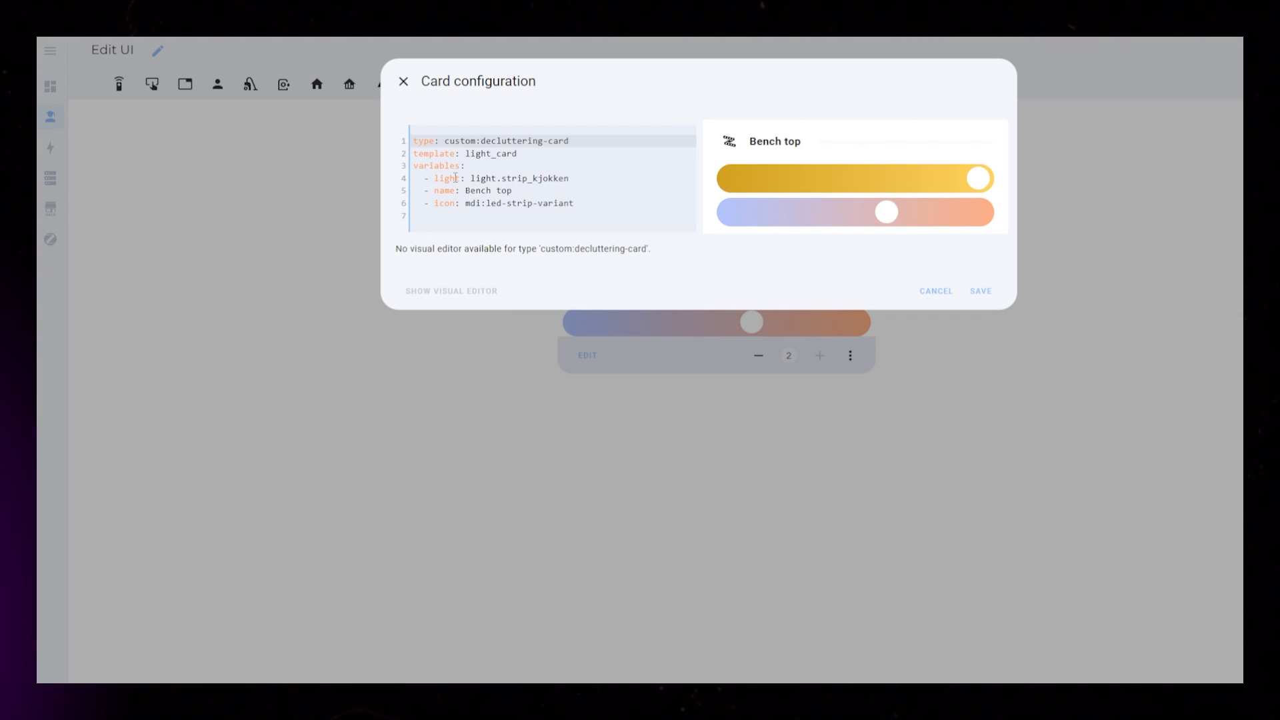
{"action": "left_click", "coordinate": [936, 291]}
{"action": "type", "text": "vertic"}
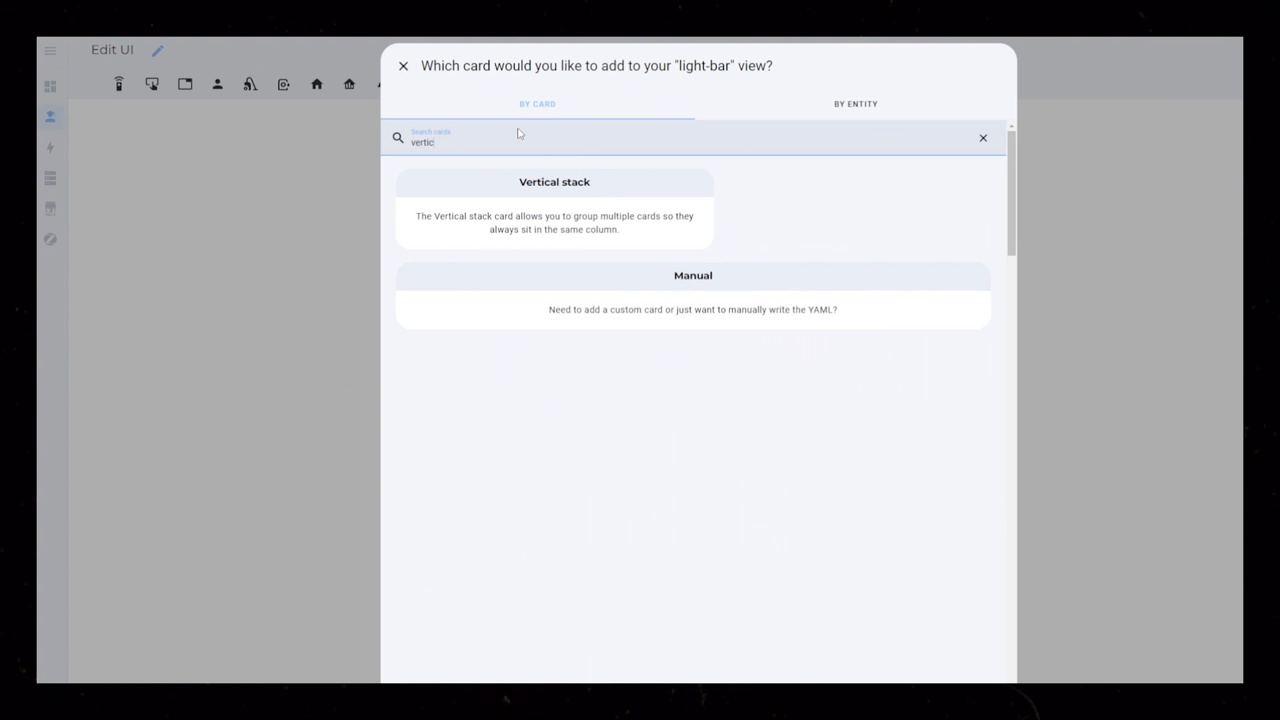
Step: Put the Bench top card in a Vertical stack, duplicate it as 'Ceiling light' with mdi:ceiling-light icon
{"action": "left_click", "coordinate": [554, 182]}
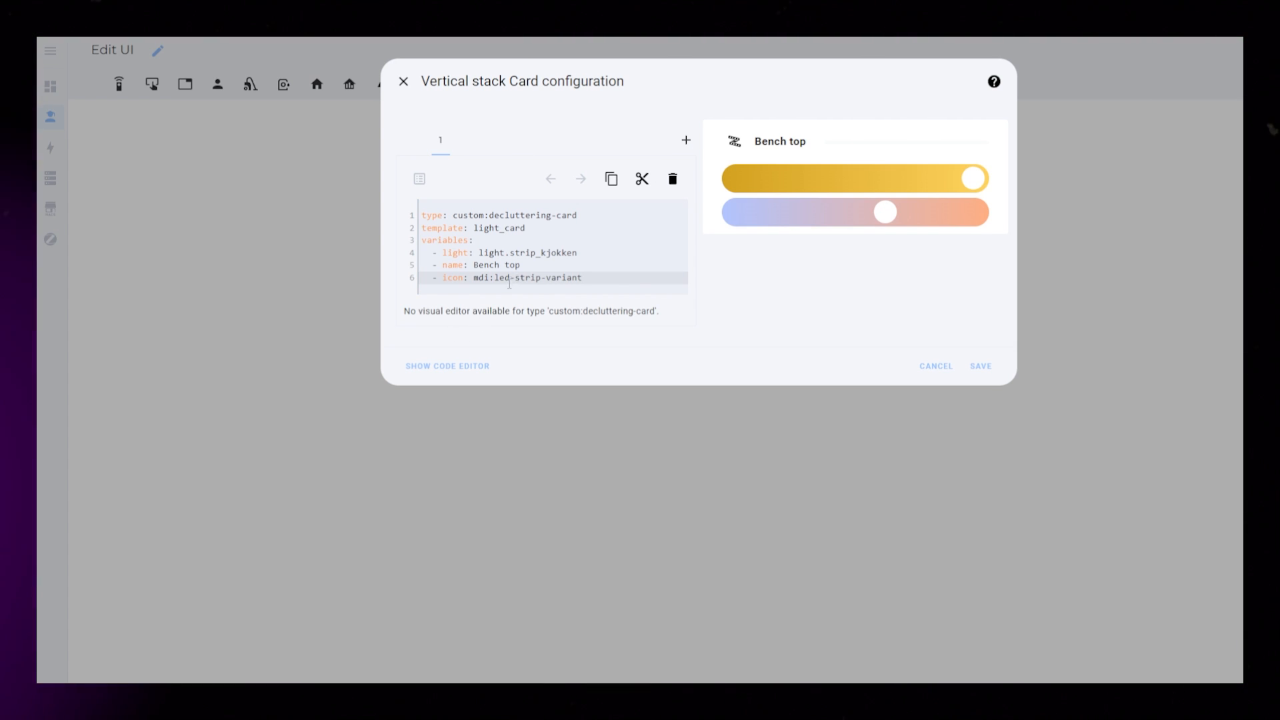
{"action": "left_click", "coordinate": [685, 140]}
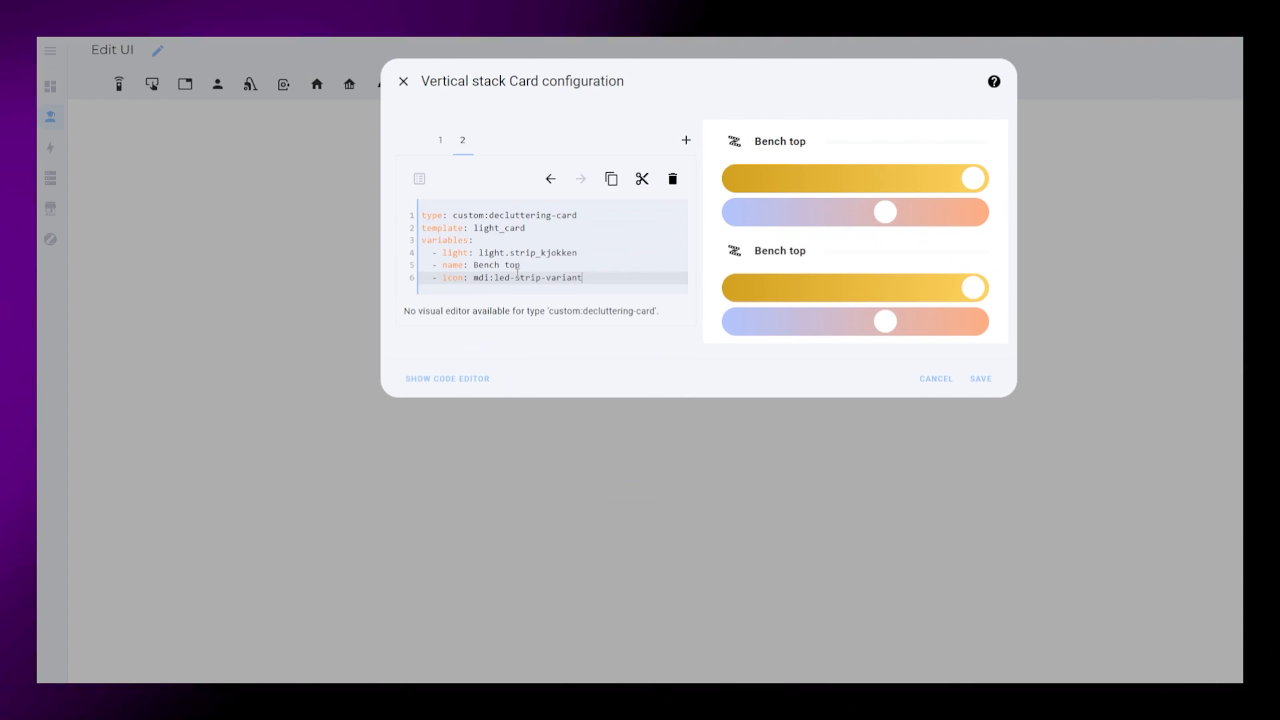
{"action": "type", "text": "Ceiling light"}
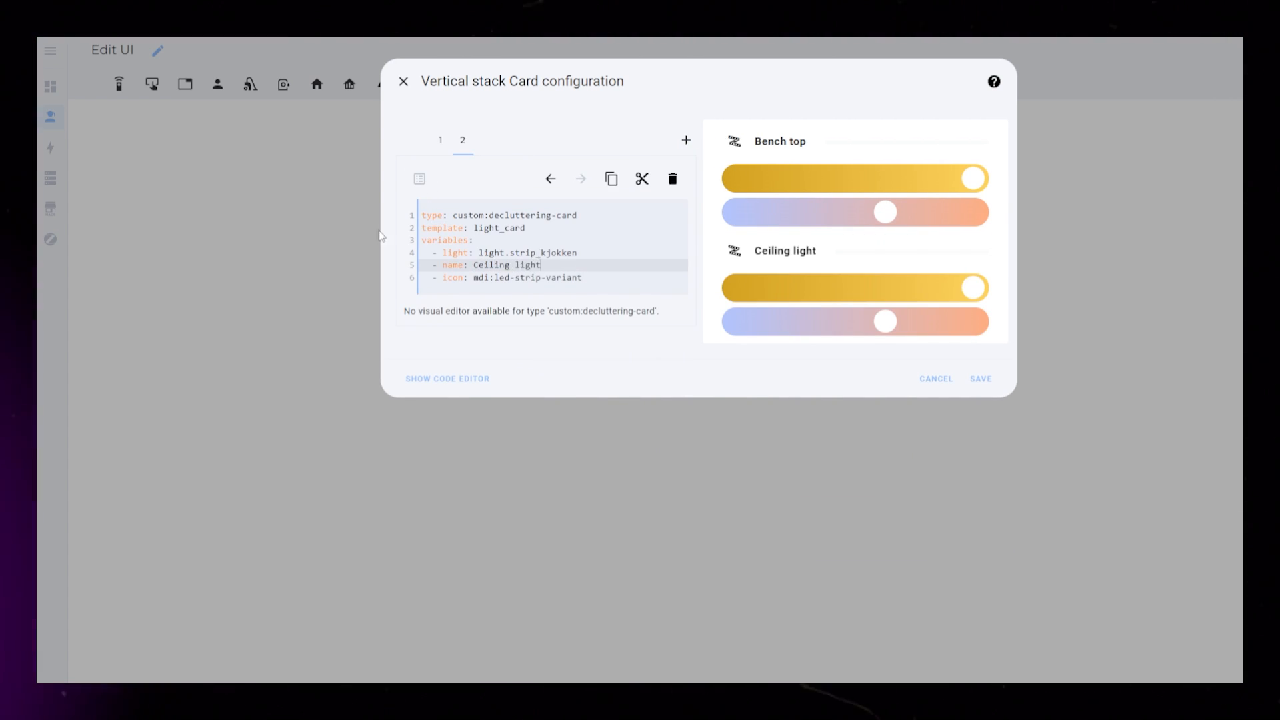
{"action": "type", "text": "mdi:ceiling-l"}
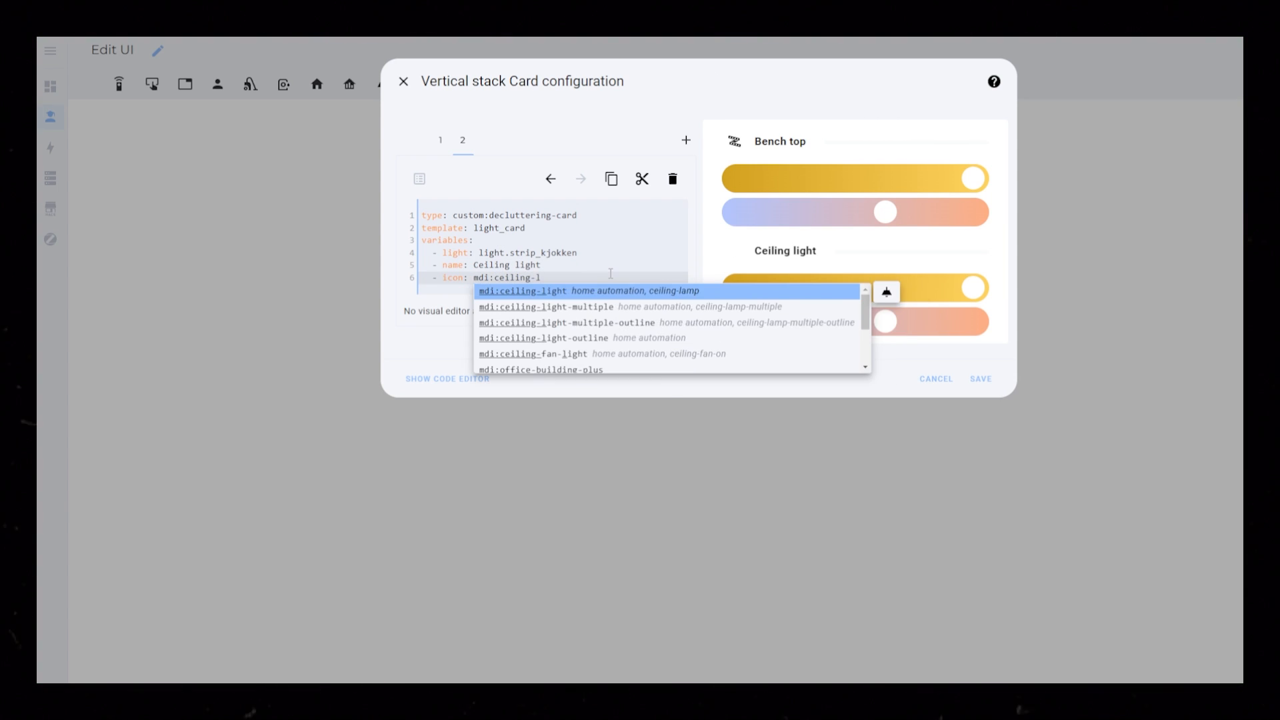